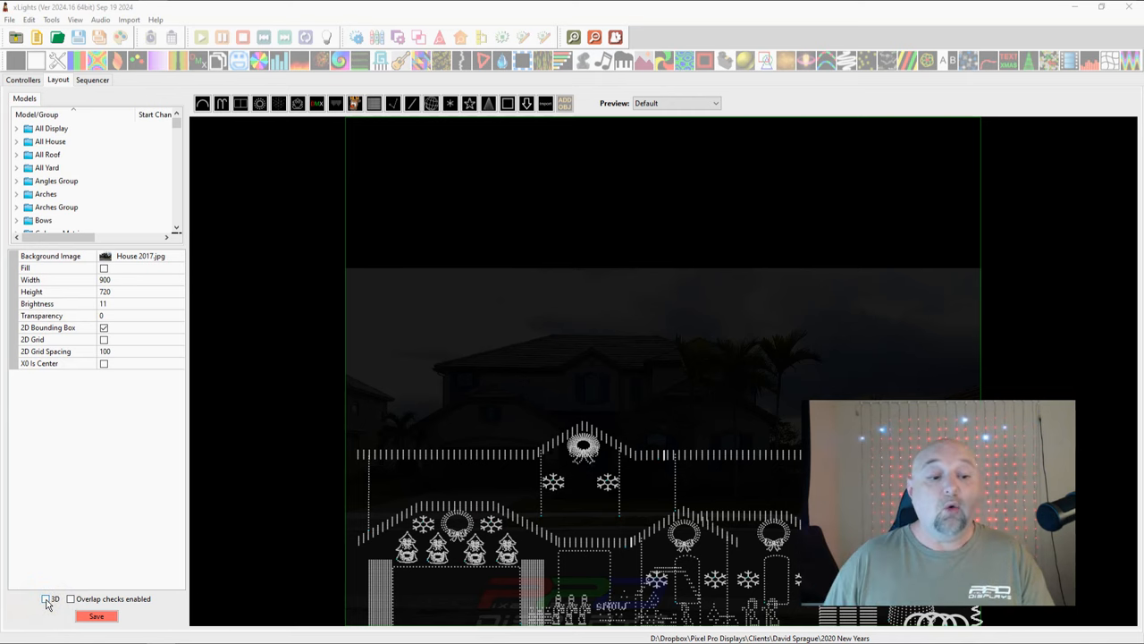
# - Tick the 3D checkbox on the Layout tab to show the house models in 3D
pyautogui.click(46, 598)
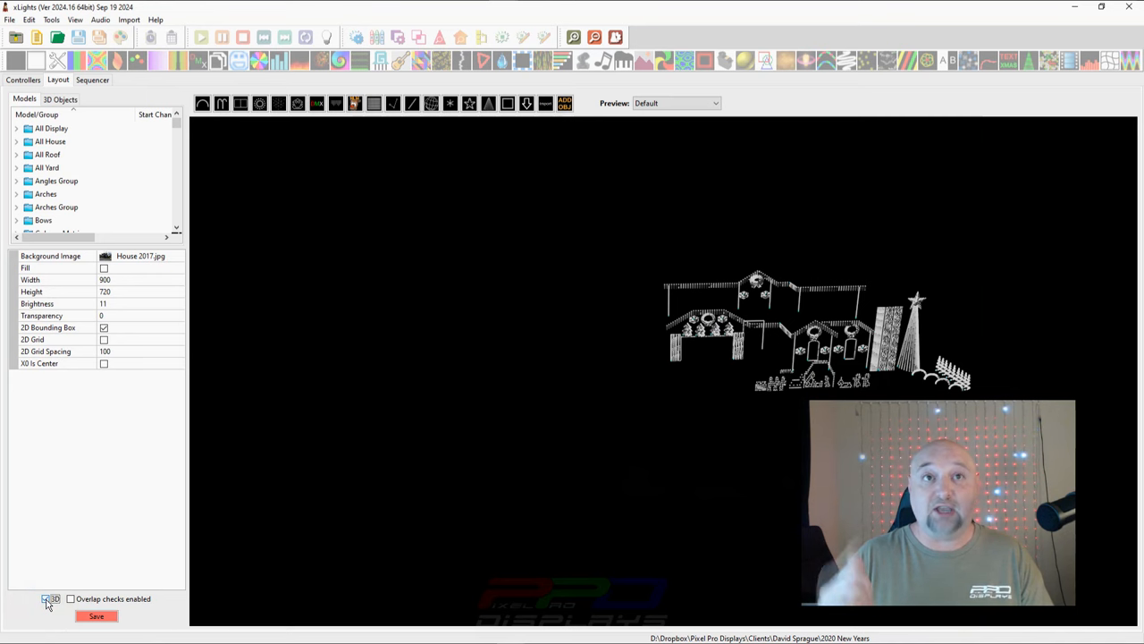
pyautogui.click(46, 598)
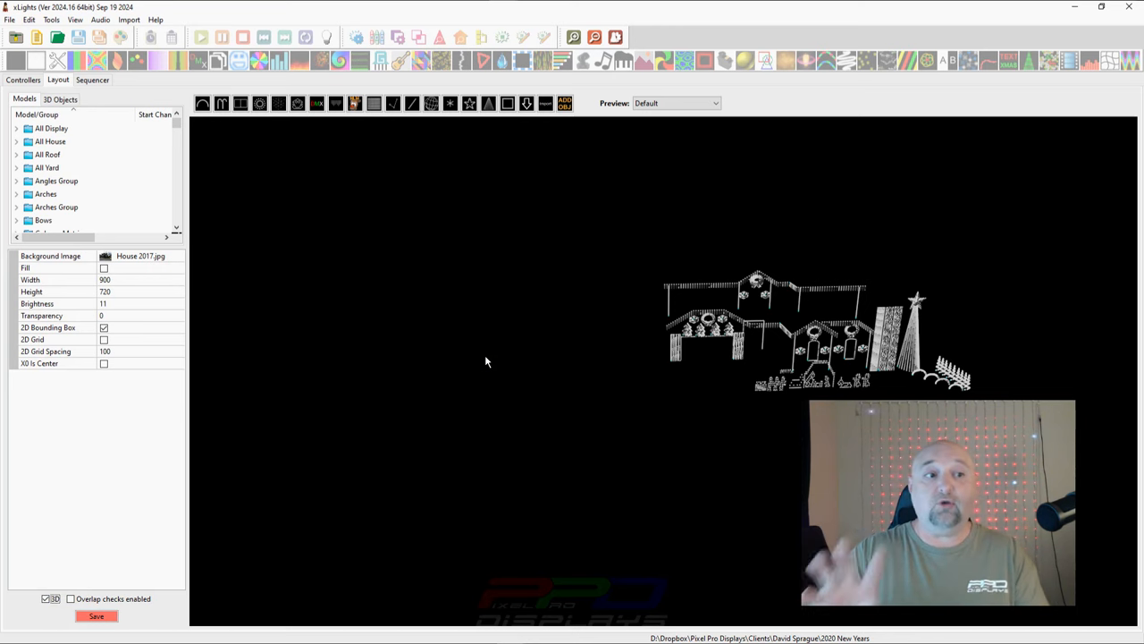
# - Activate the Gridlines 3D object, then toggle 3D off and back on to show the grid
pyautogui.click(59, 100)
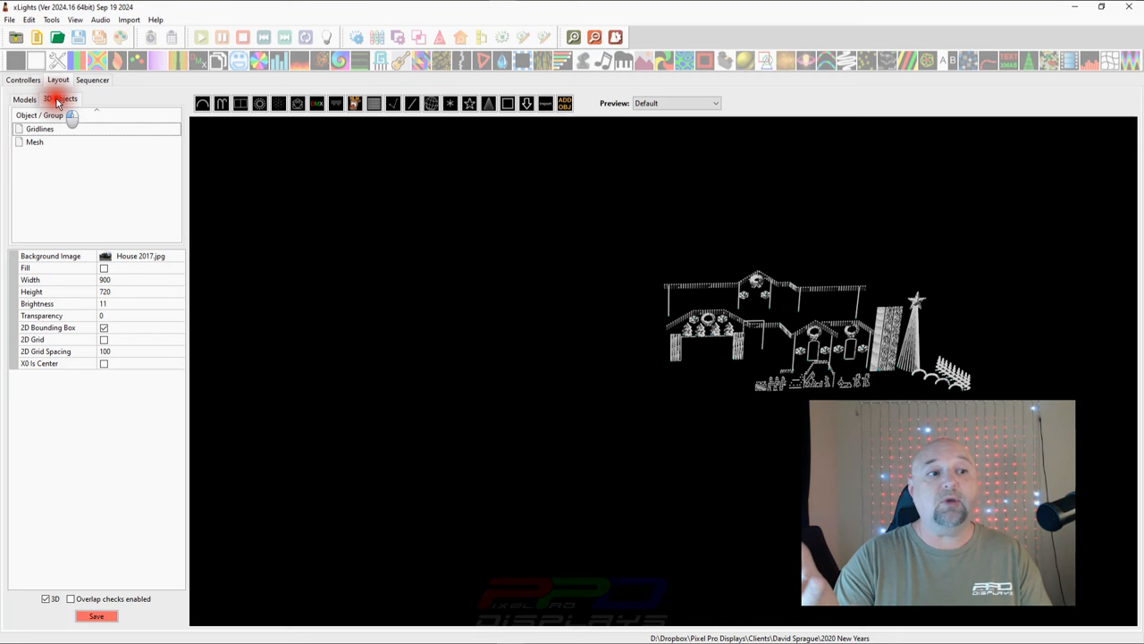
pyautogui.click(39, 129)
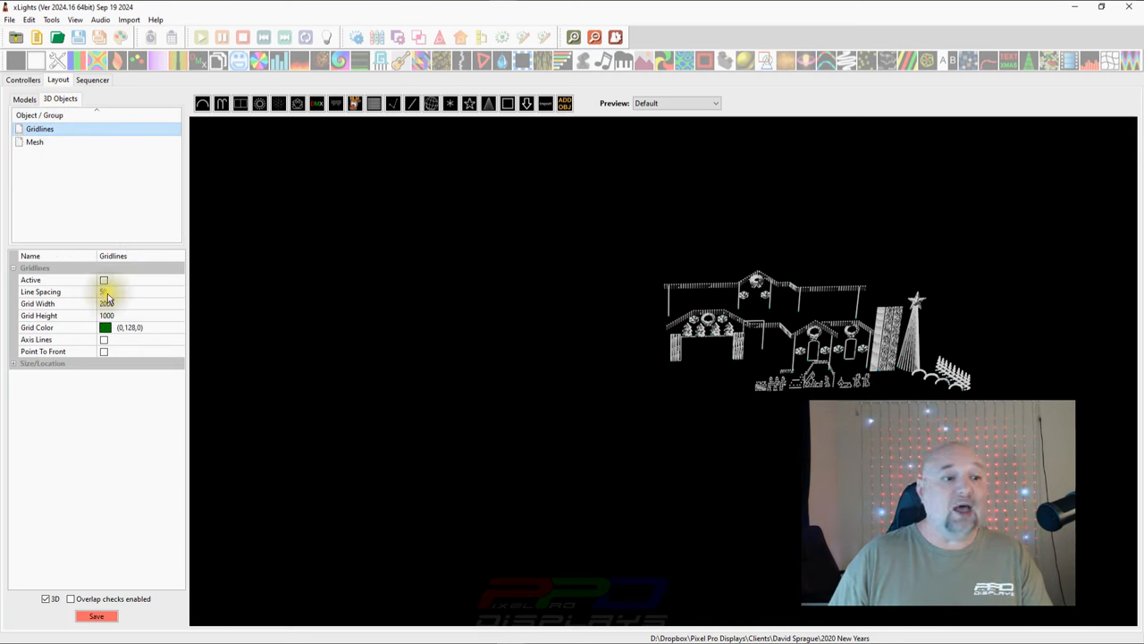
pyautogui.click(103, 280)
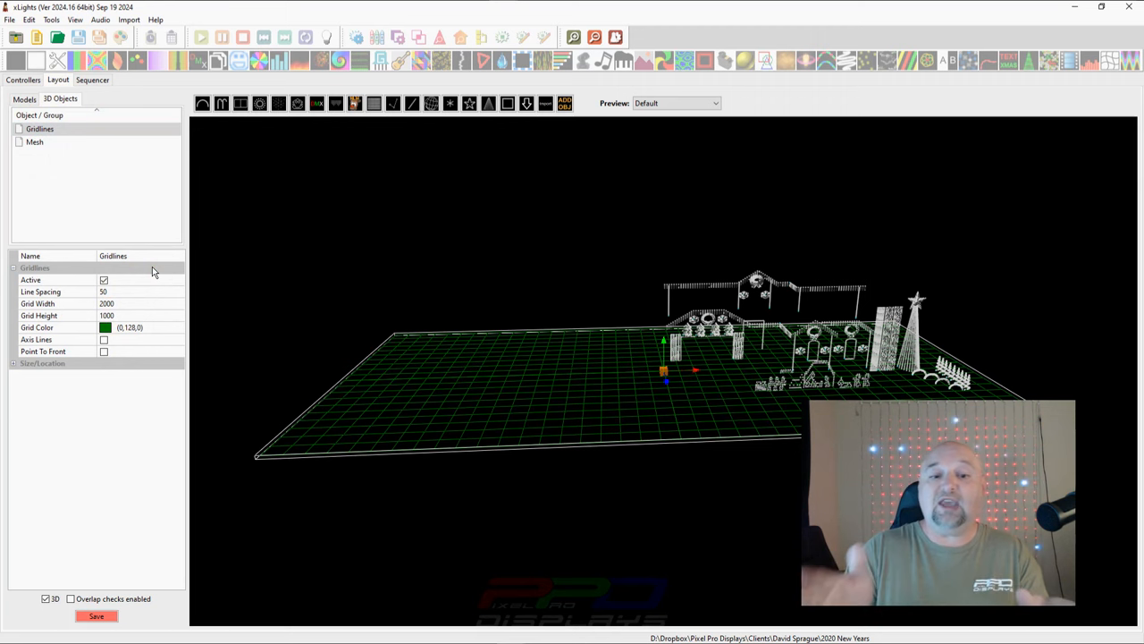
pyautogui.moveTo(65, 639)
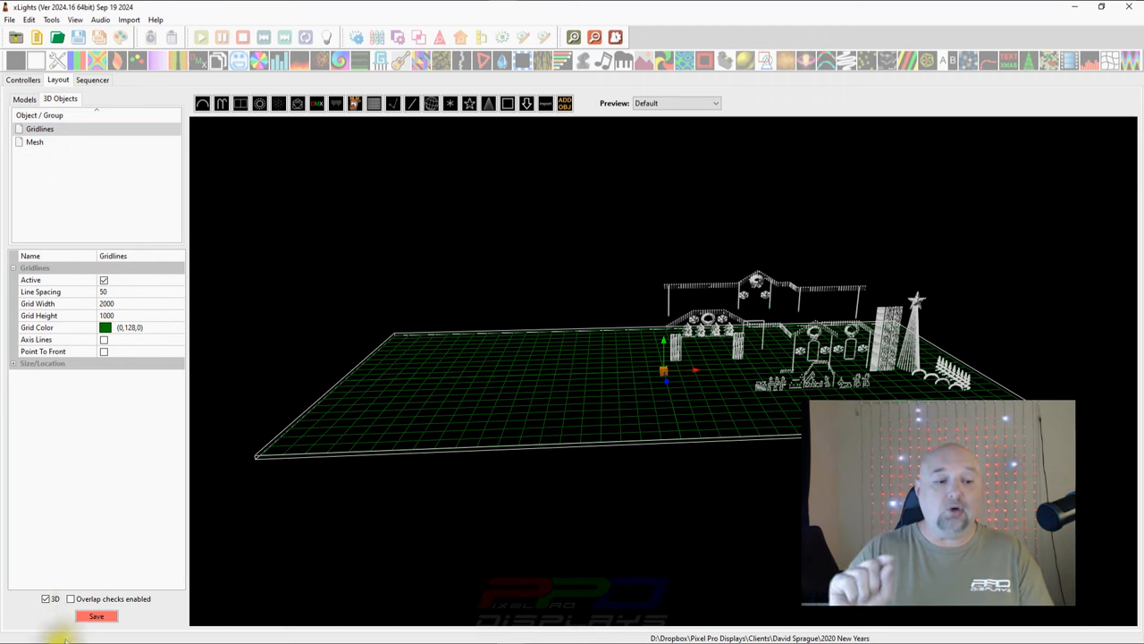
pyautogui.click(24, 98)
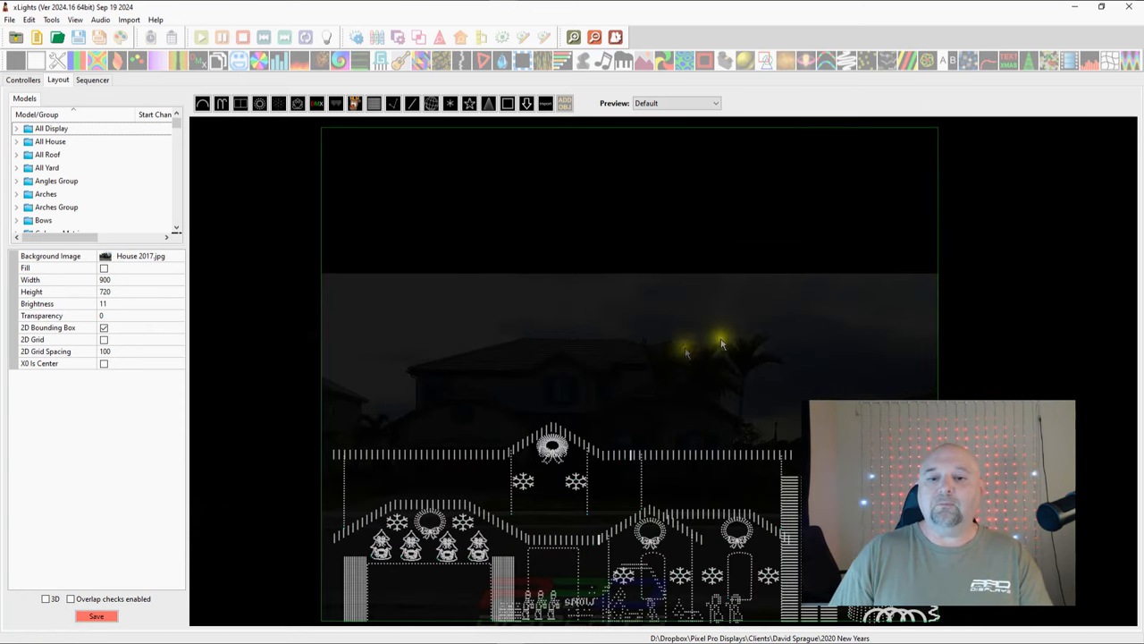
pyautogui.moveTo(592, 366)
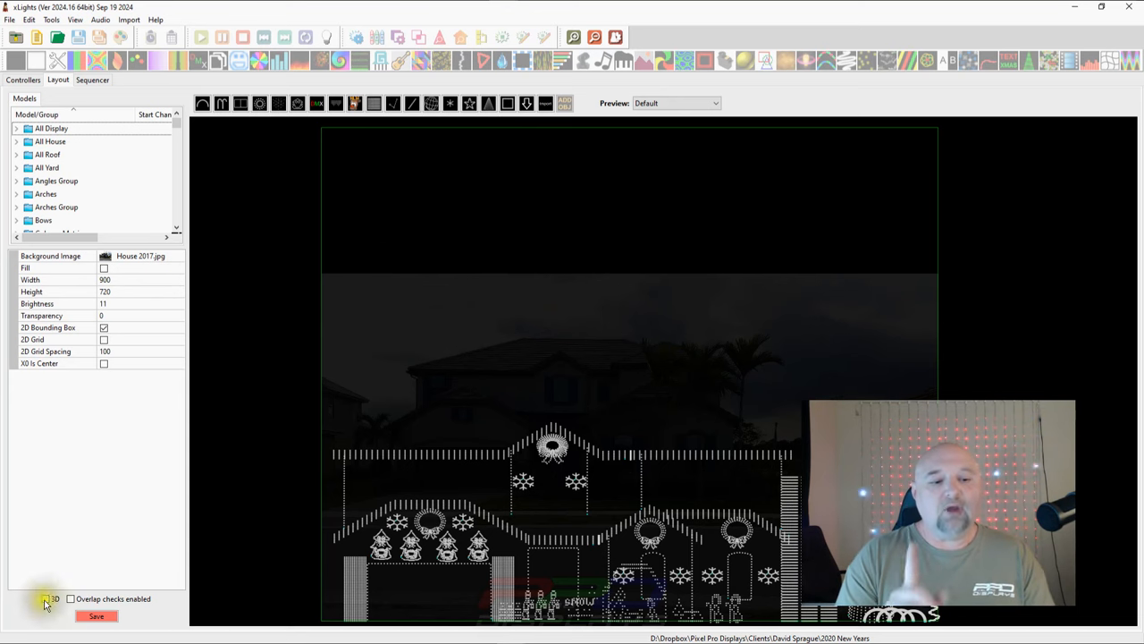
pyautogui.click(47, 599)
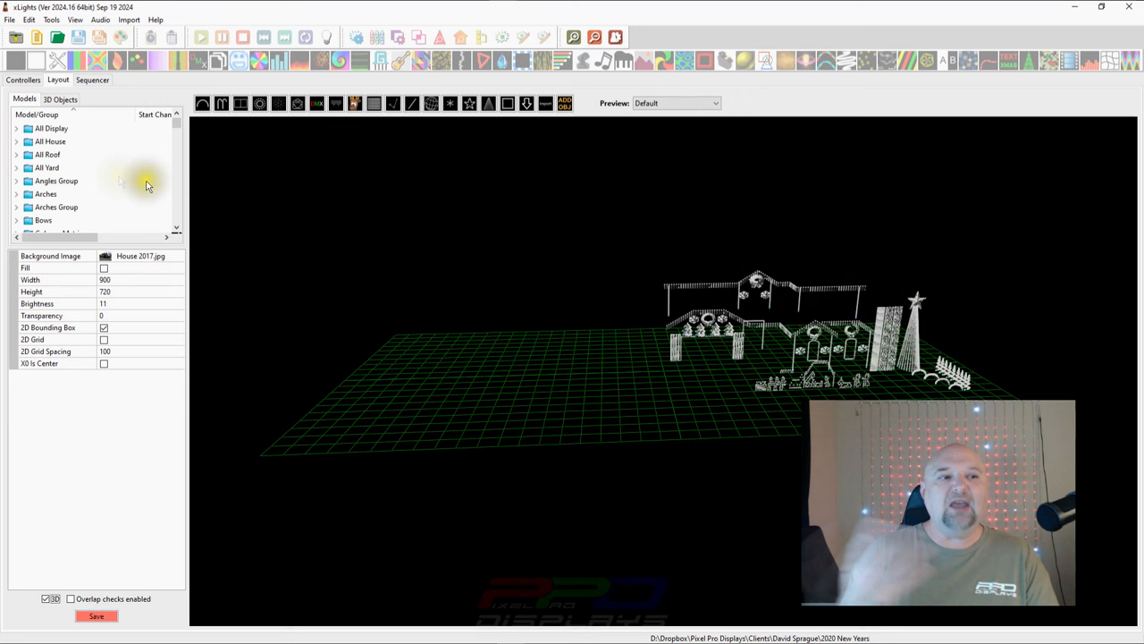
# - Deactivate the Gridlines object and zoom and orbit the preview to face the house
pyautogui.click(60, 98)
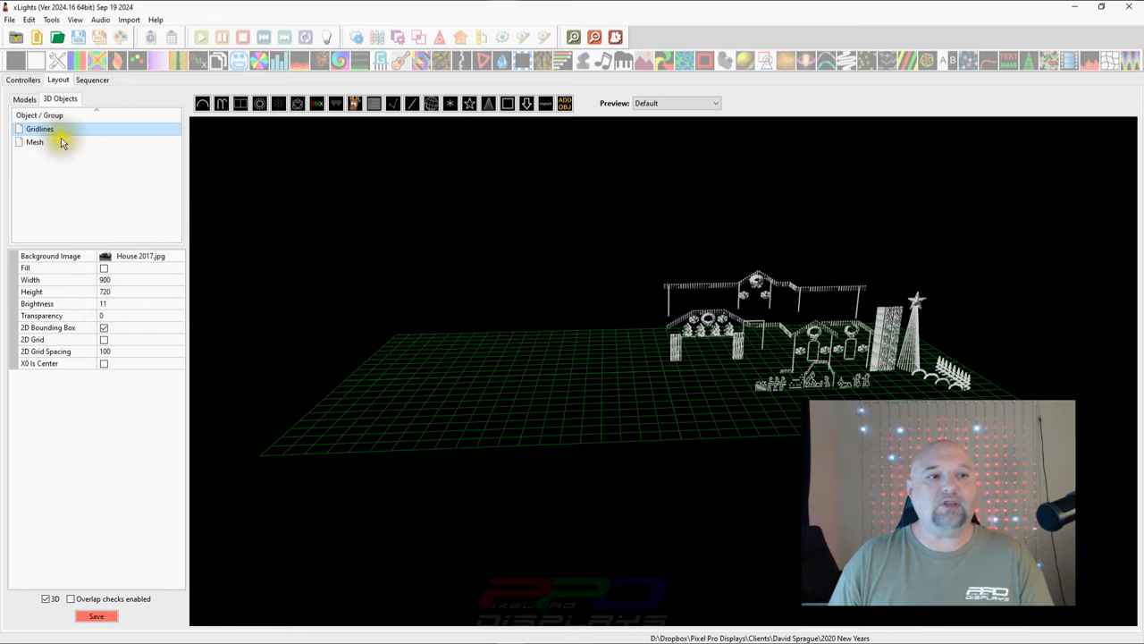
pyautogui.click(39, 128)
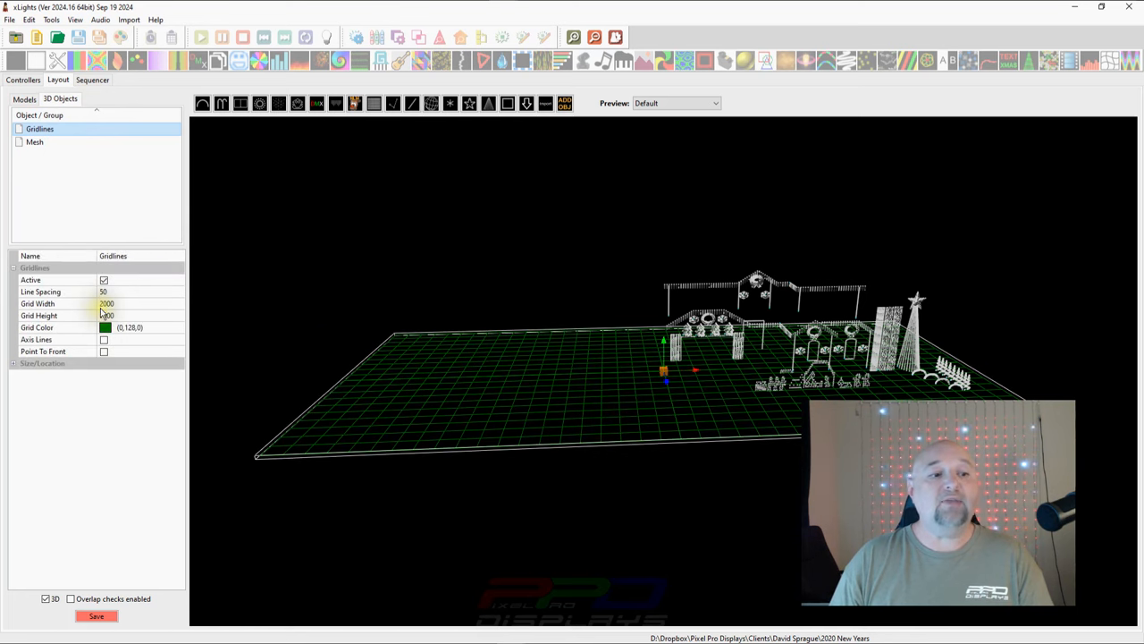
pyautogui.click(104, 280)
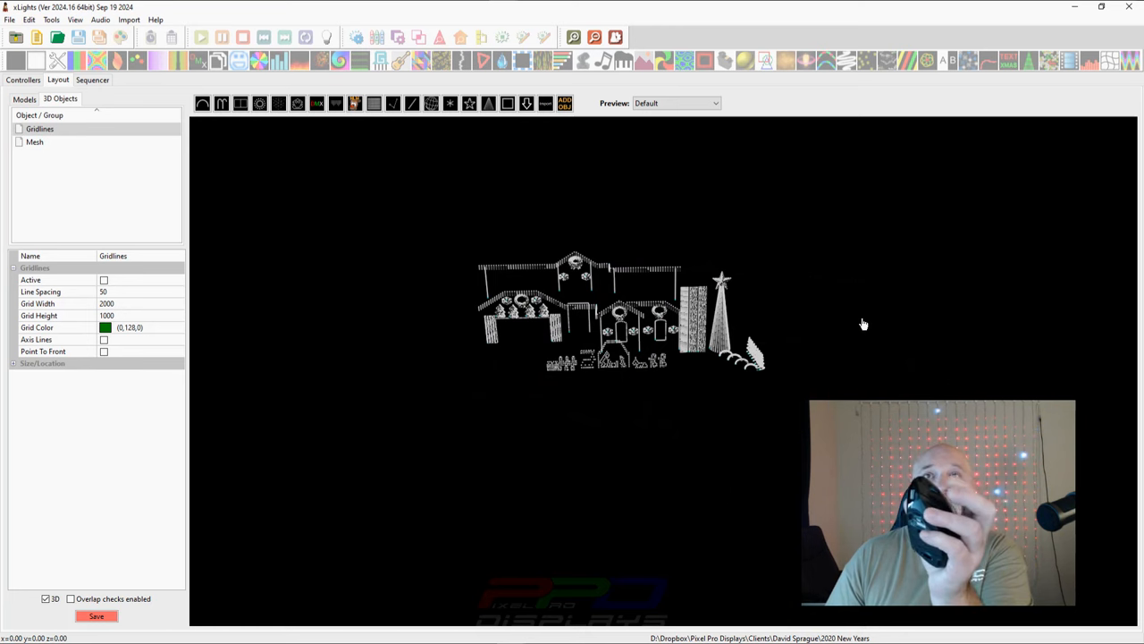
pyautogui.moveTo(930, 300)
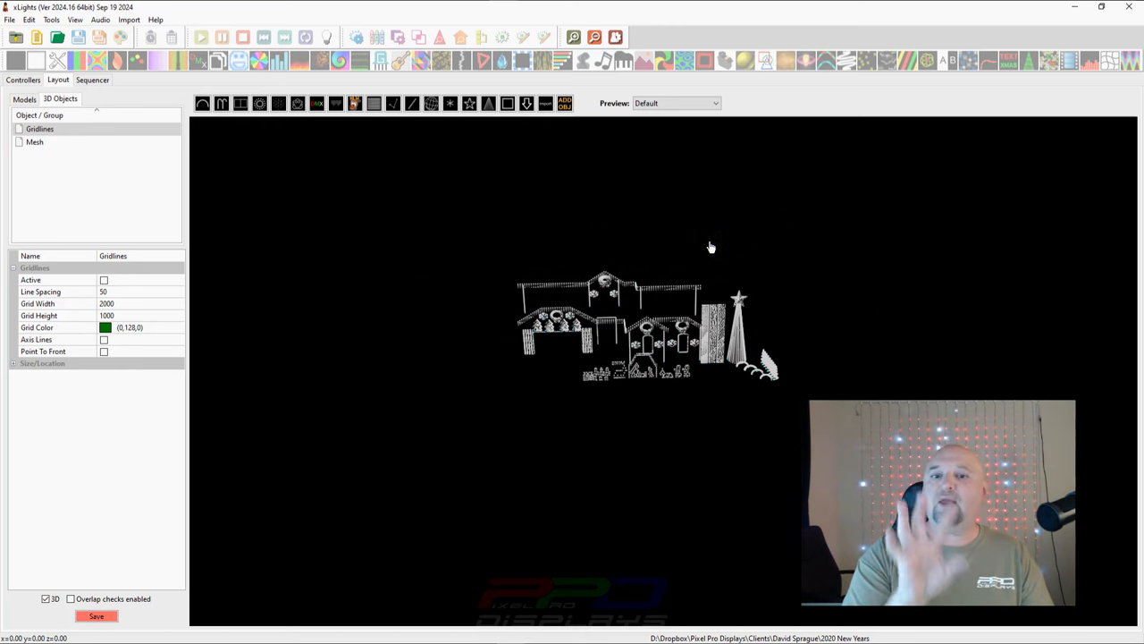
pyautogui.moveTo(615, 249)
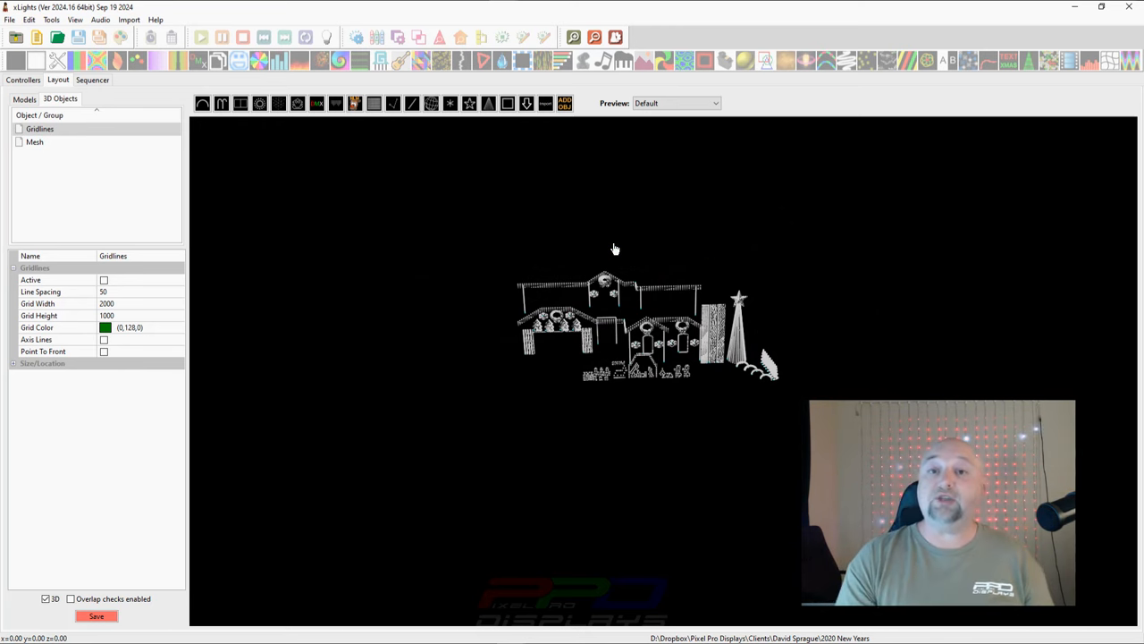
pyautogui.click(24, 99)
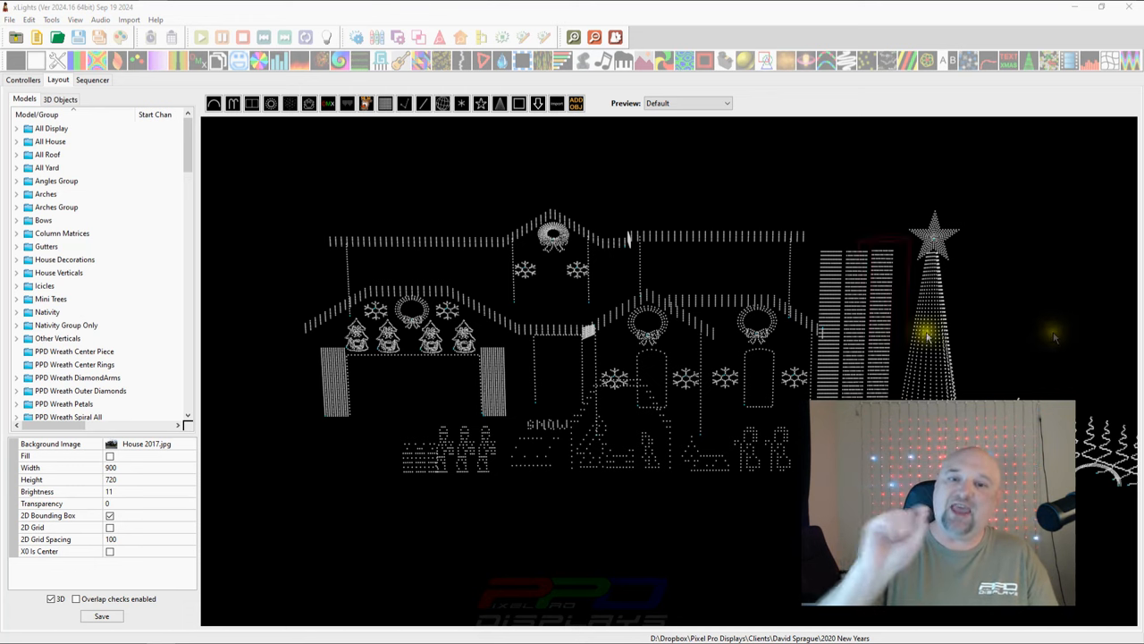
pyautogui.moveTo(541, 387)
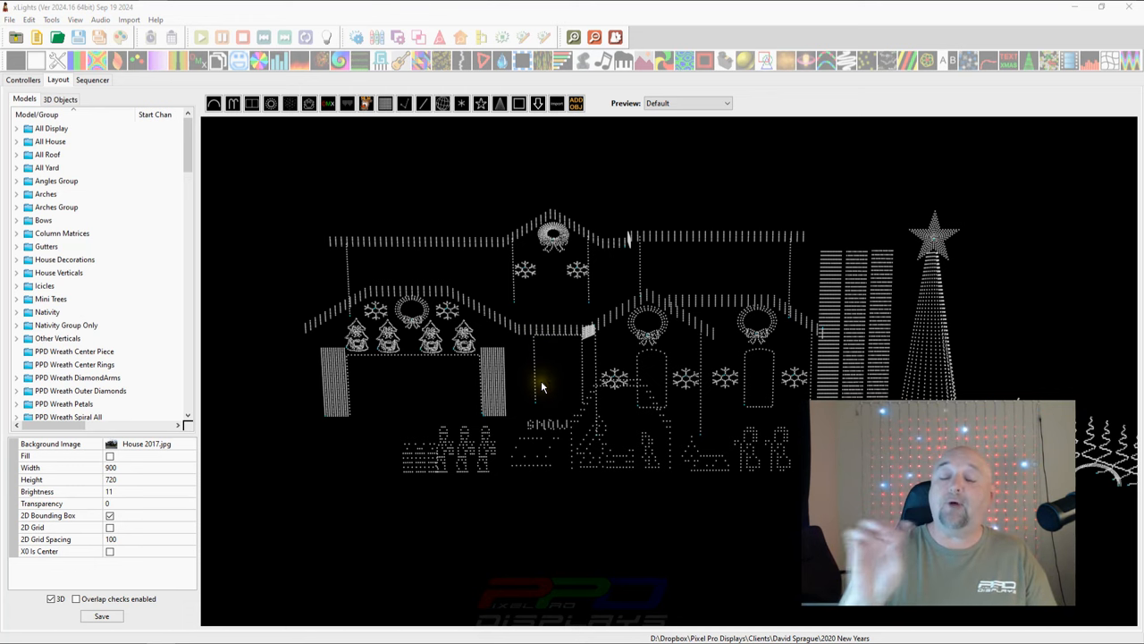
# - Choose Restore Default ViewPoint from the layout preview's right-click menu
pyautogui.rightClick(541, 386)
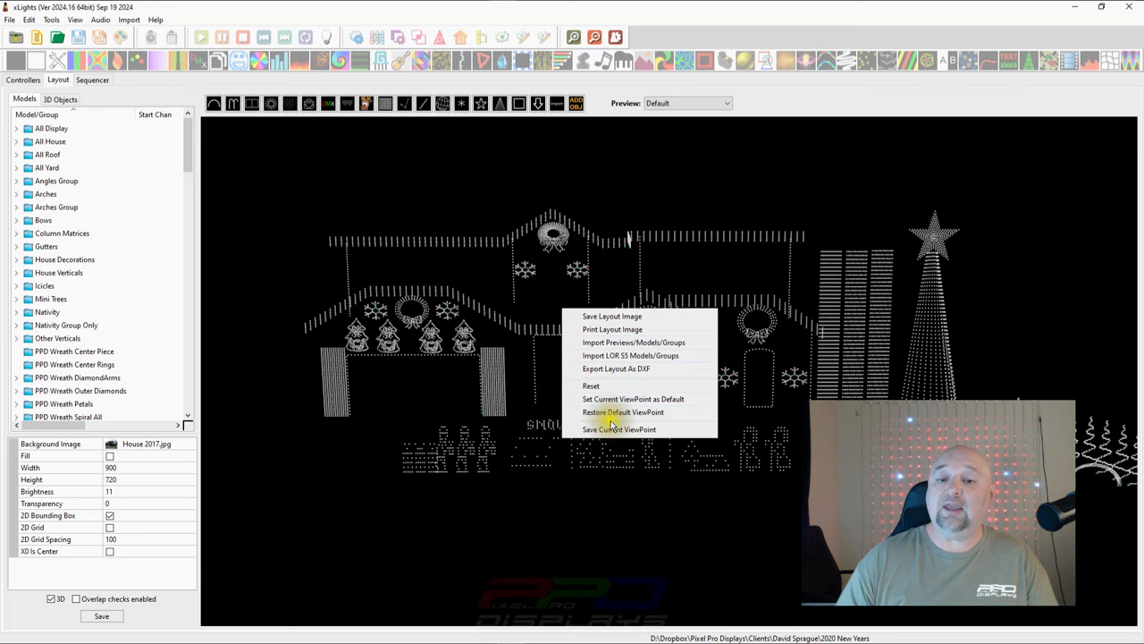
pyautogui.moveTo(633, 399)
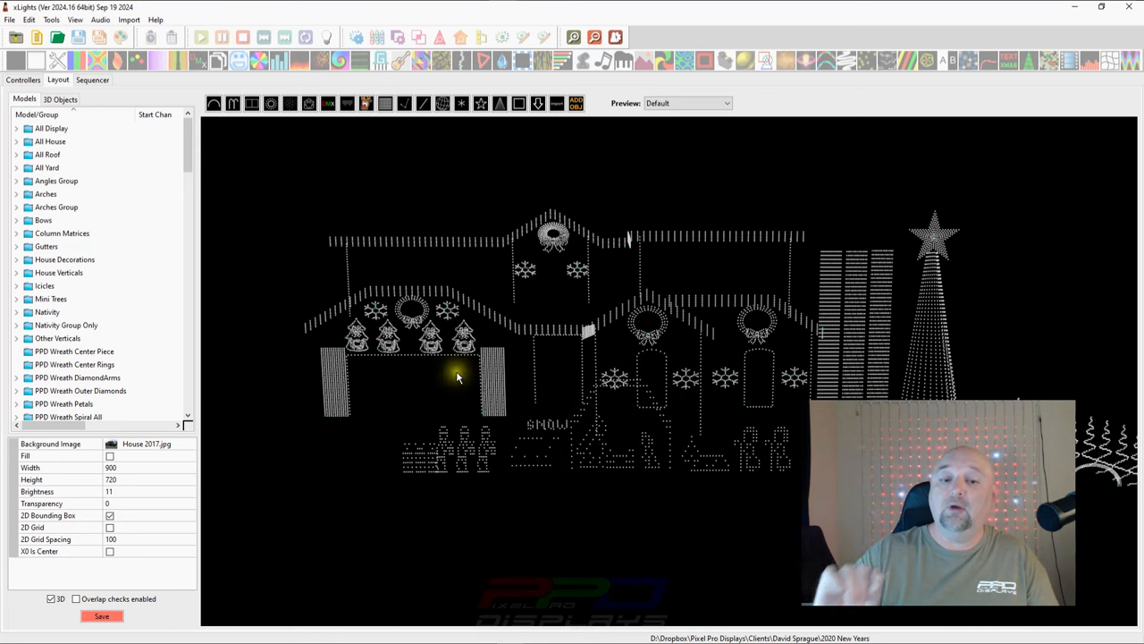
pyautogui.moveTo(131, 184)
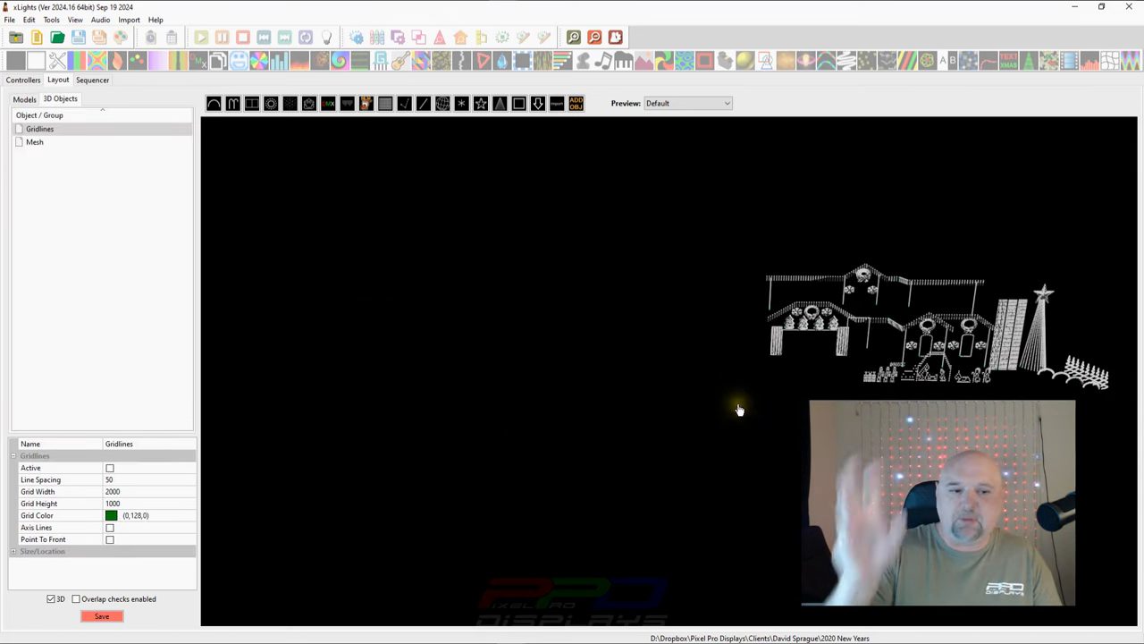
pyautogui.rightClick(738, 409)
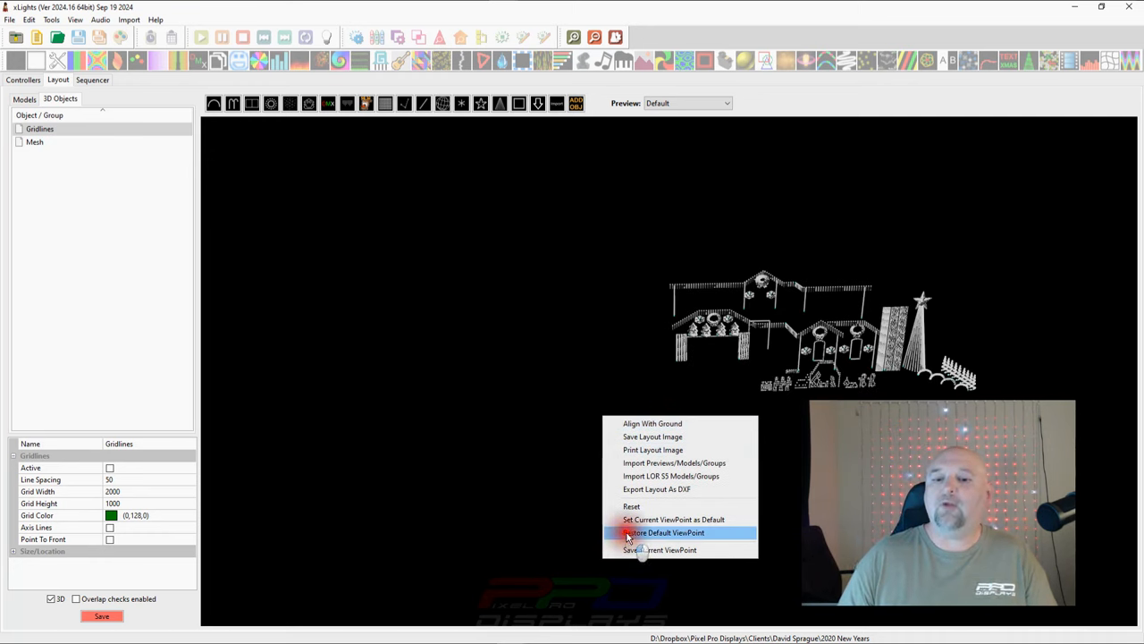
pyautogui.click(661, 532)
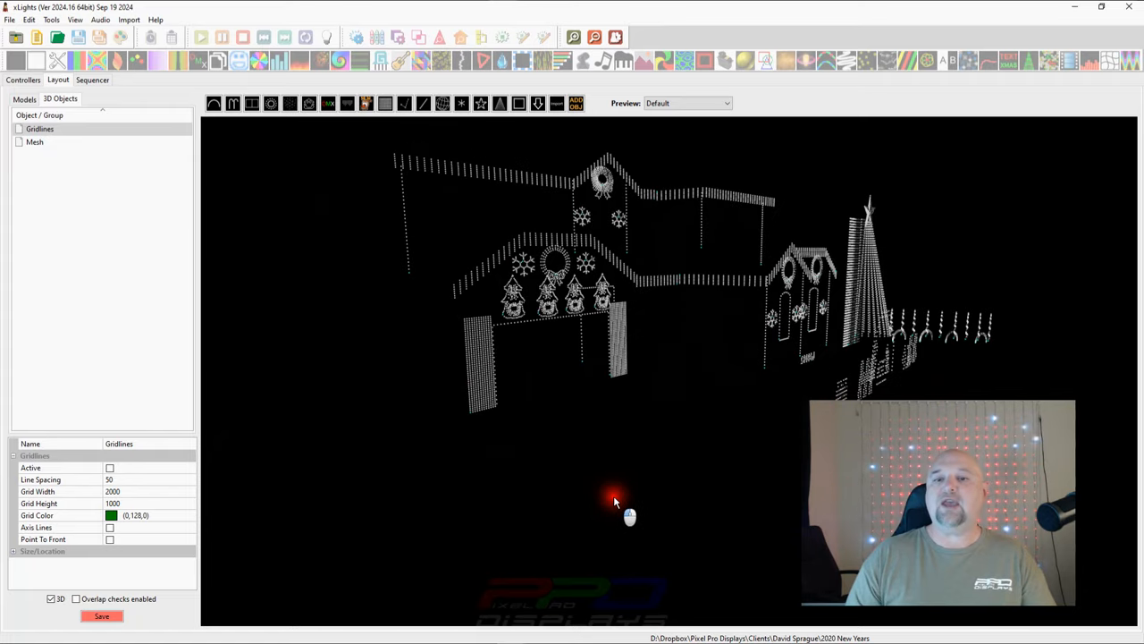
pyautogui.moveTo(657, 442)
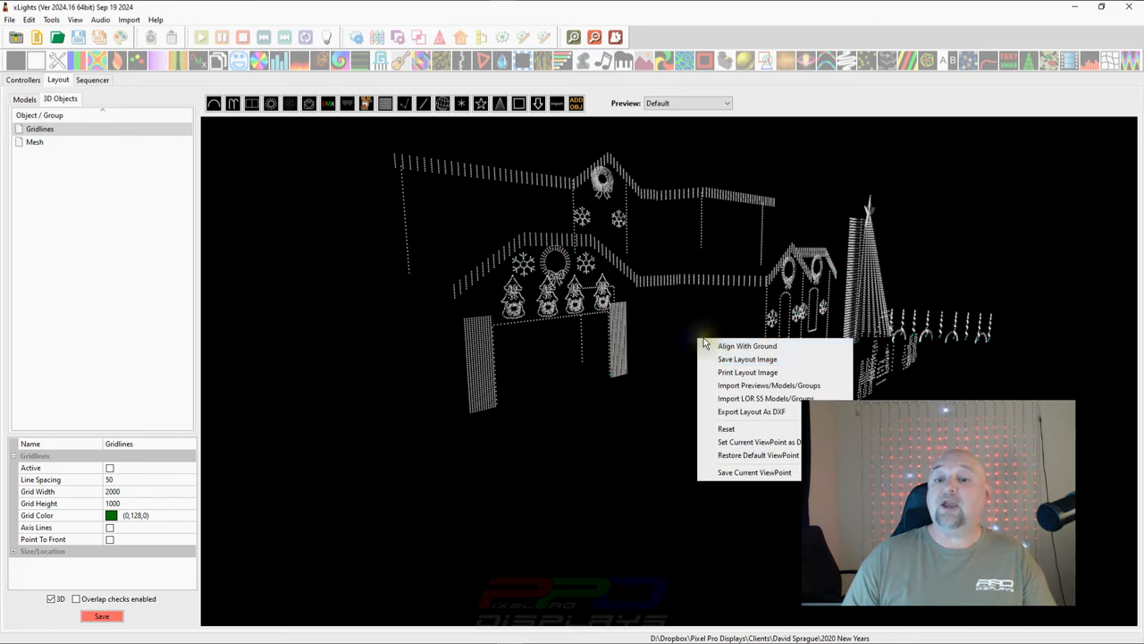
pyautogui.moveTo(754, 472)
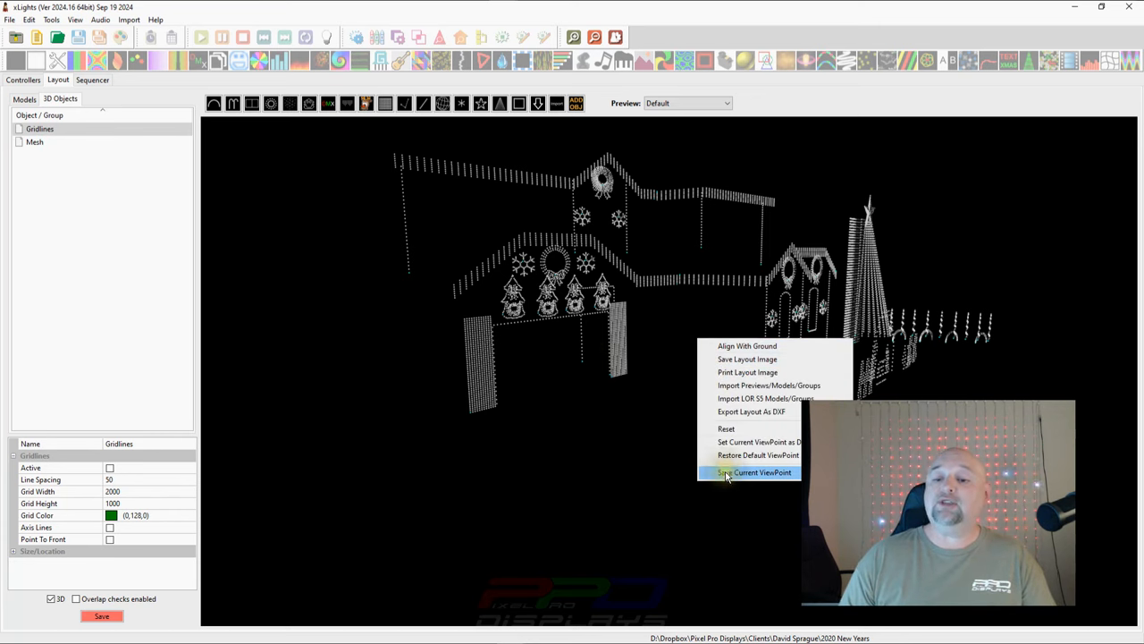
# - Save the current angled 3D view as a viewpoint named 'Front Left'
pyautogui.click(759, 472)
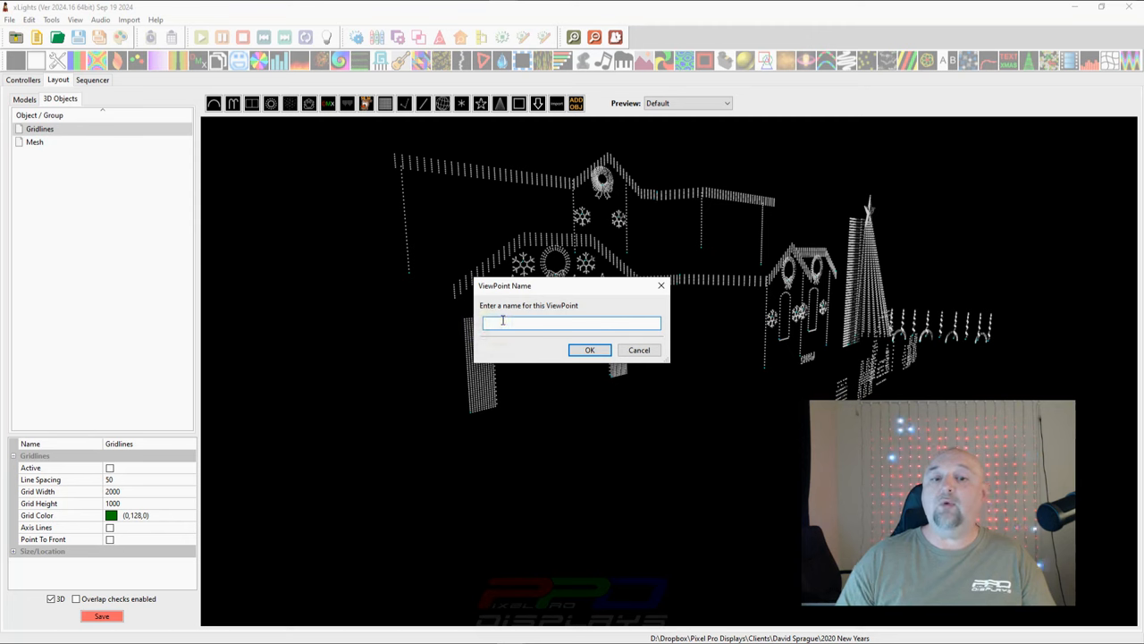
pyautogui.moveTo(492, 346)
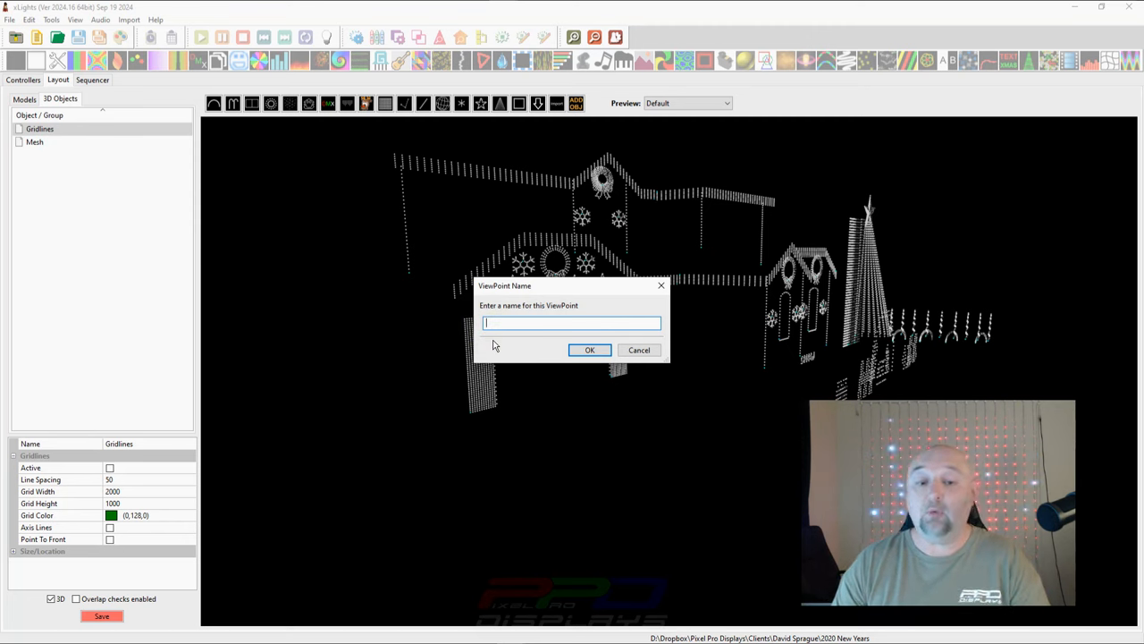
pyautogui.write('Front')
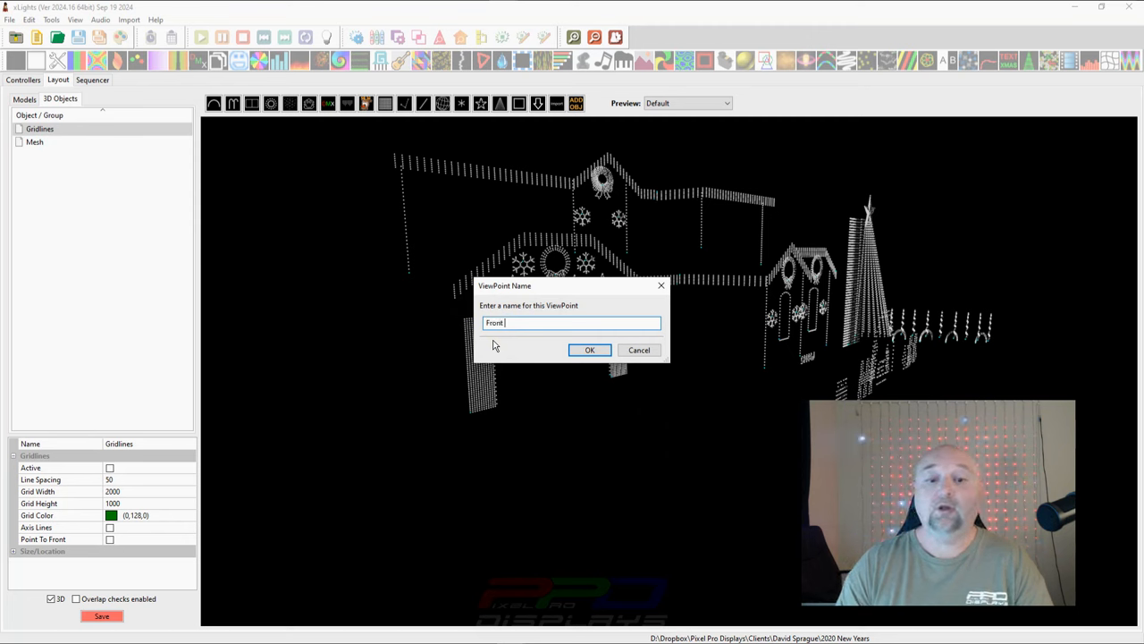
pyautogui.write('Left')
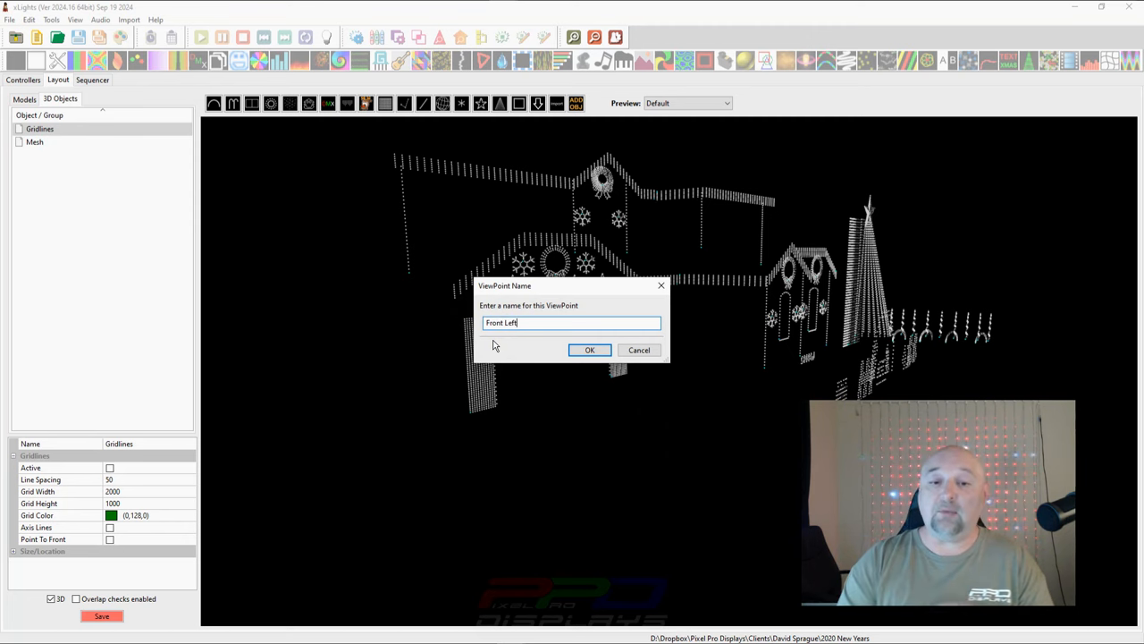
pyautogui.click(589, 350)
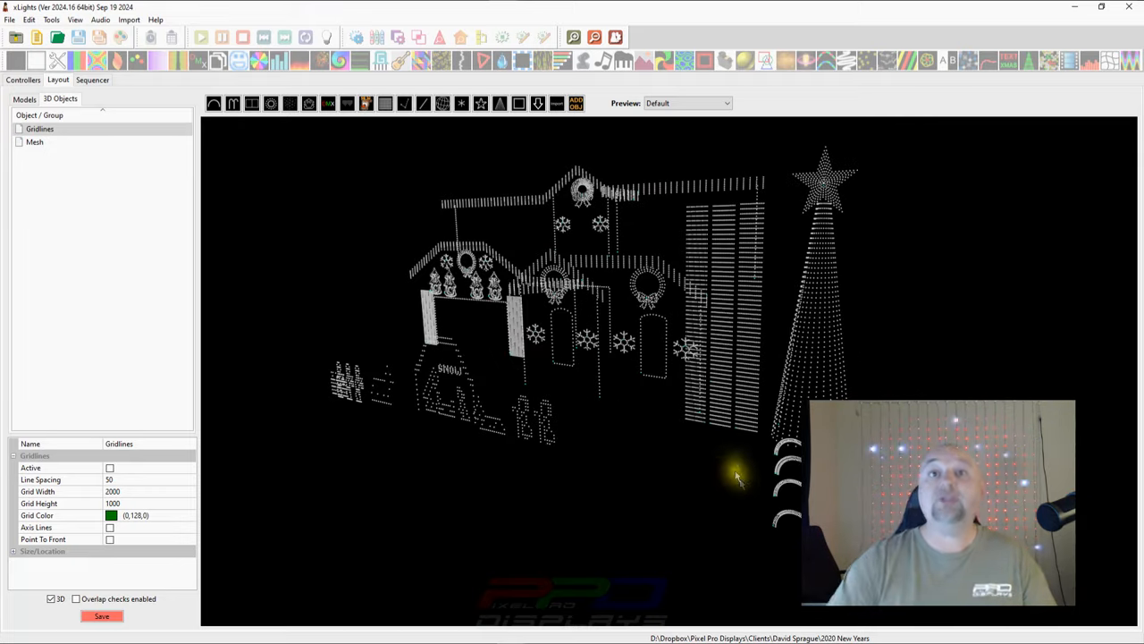
# - Save the current angled view as a second viewpoint named 'Front Right'
pyautogui.rightClick(737, 478)
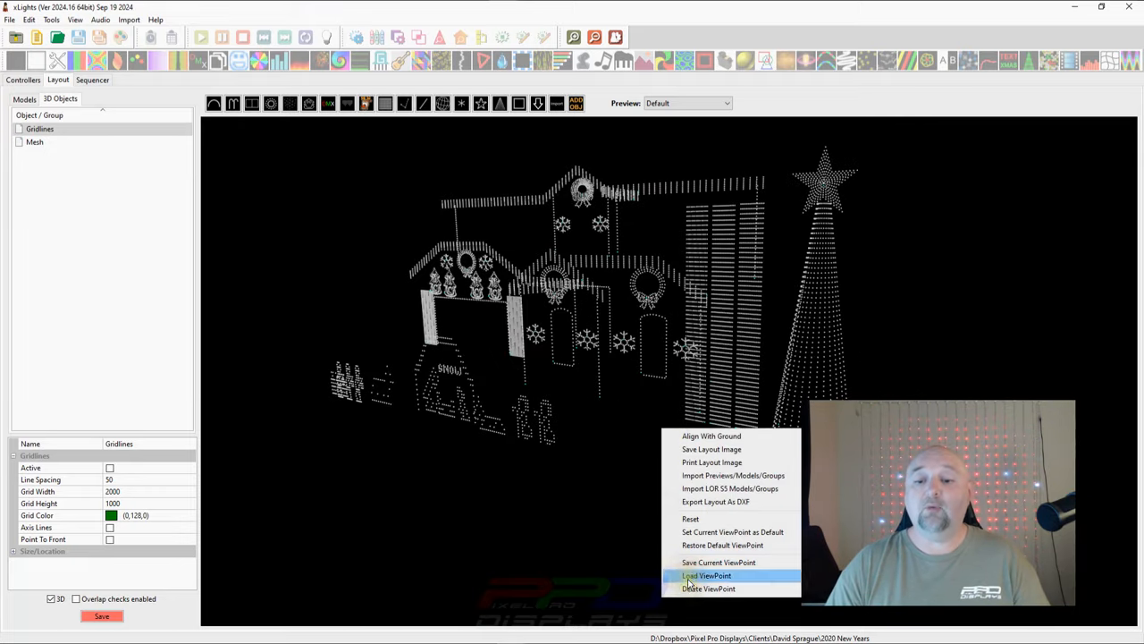
pyautogui.moveTo(718, 562)
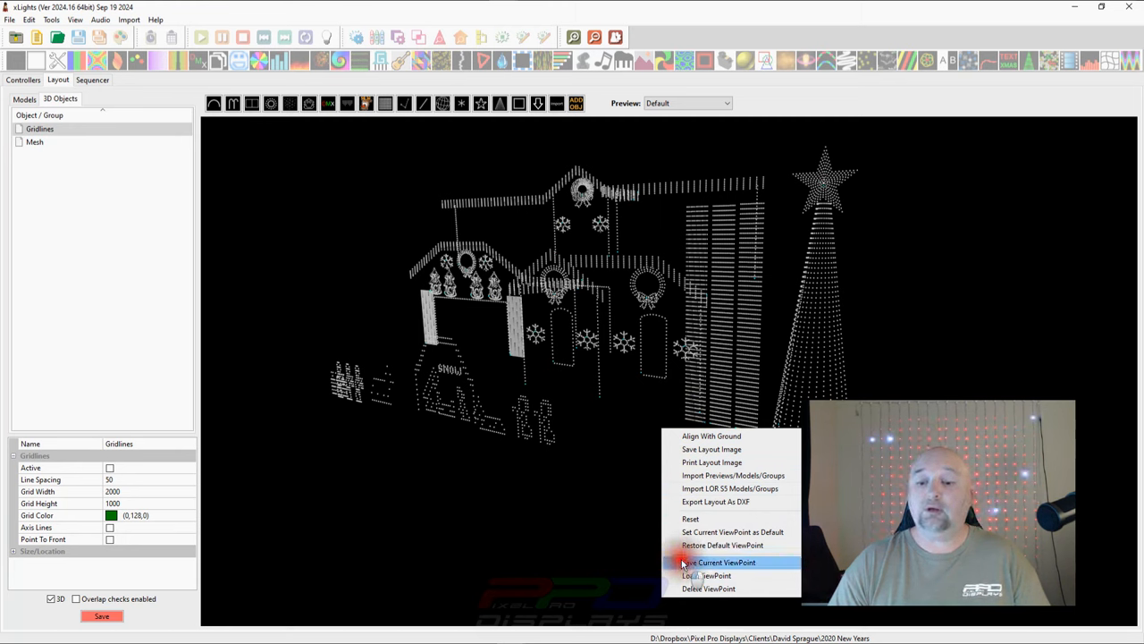
pyautogui.click(719, 561)
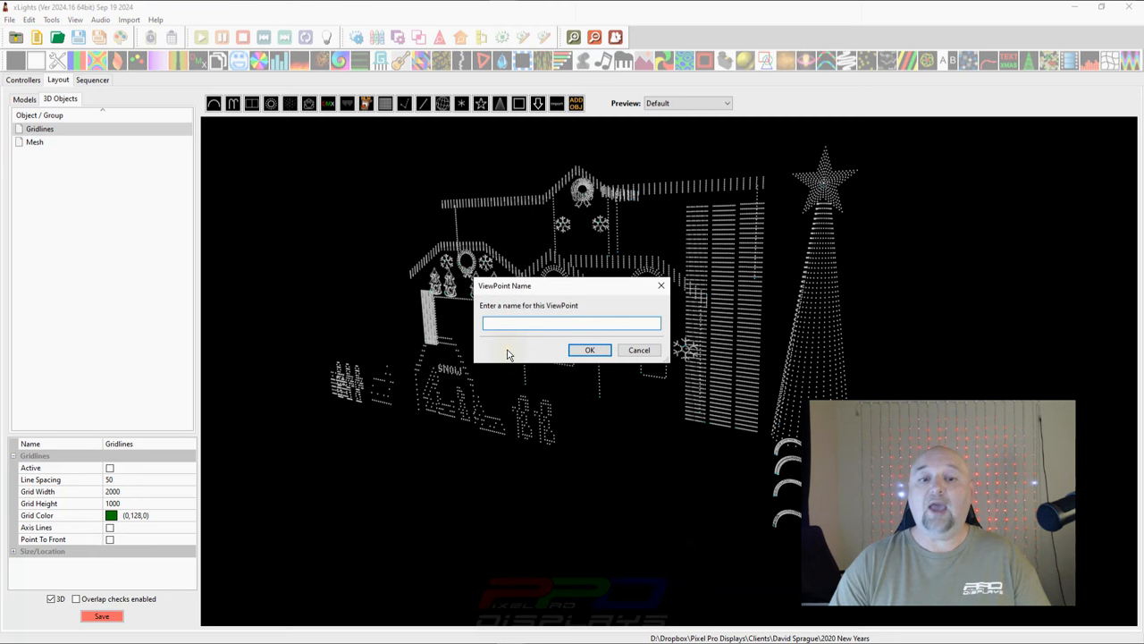
pyautogui.write('Front R')
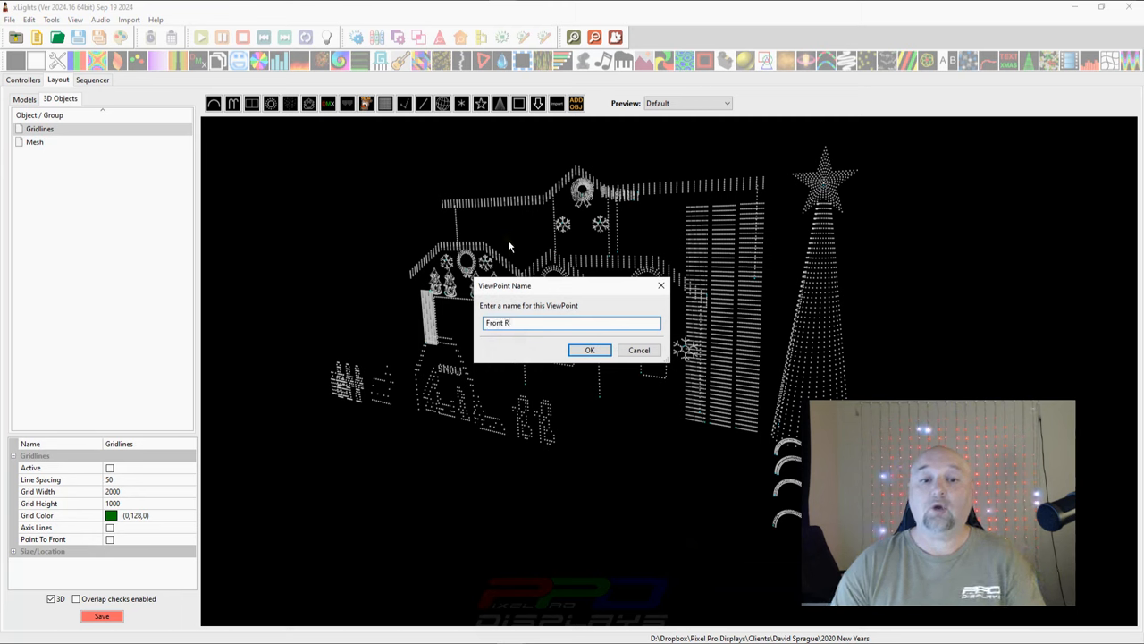
pyautogui.click(590, 349)
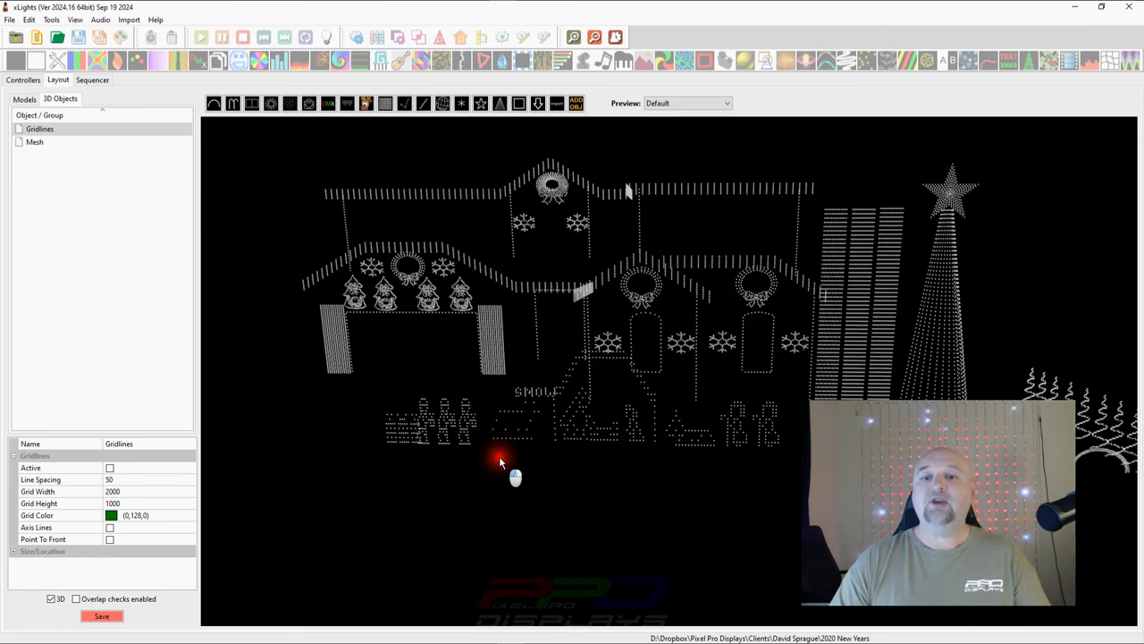
# - Set the straight-on view as the default viewpoint and save it as 'Center View'
pyautogui.rightClick(501, 460)
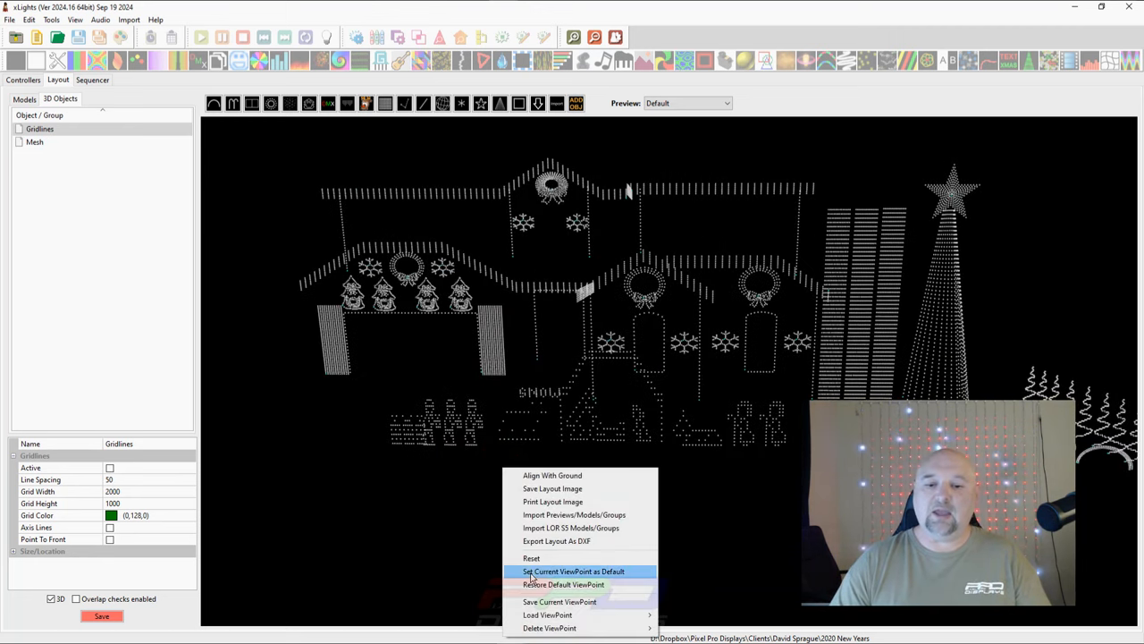
pyautogui.click(573, 571)
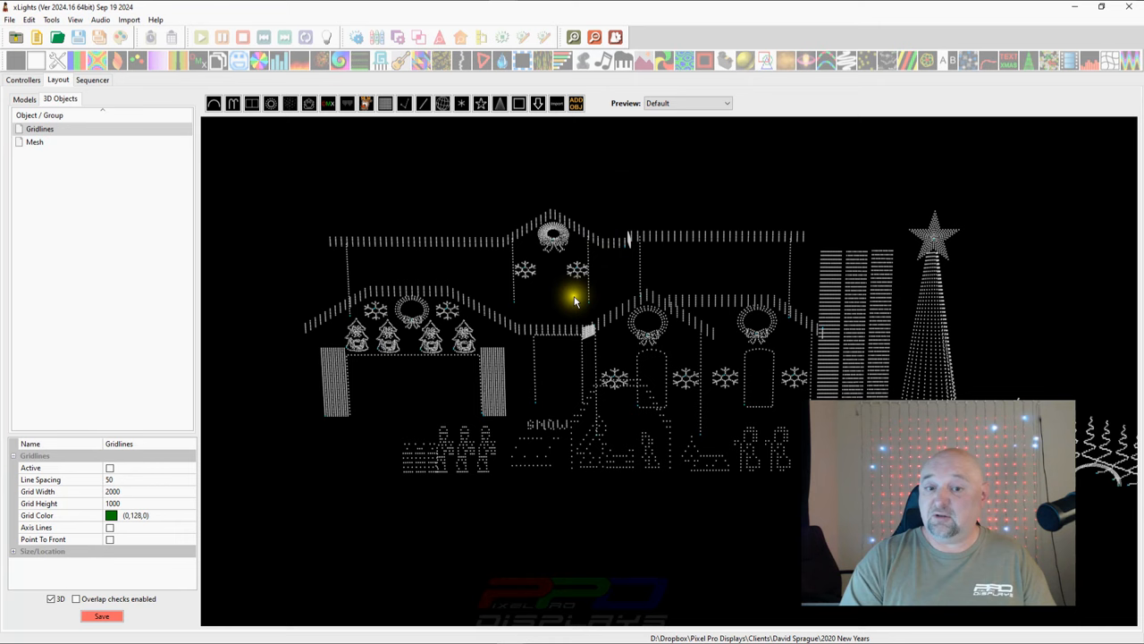
pyautogui.rightClick(575, 302)
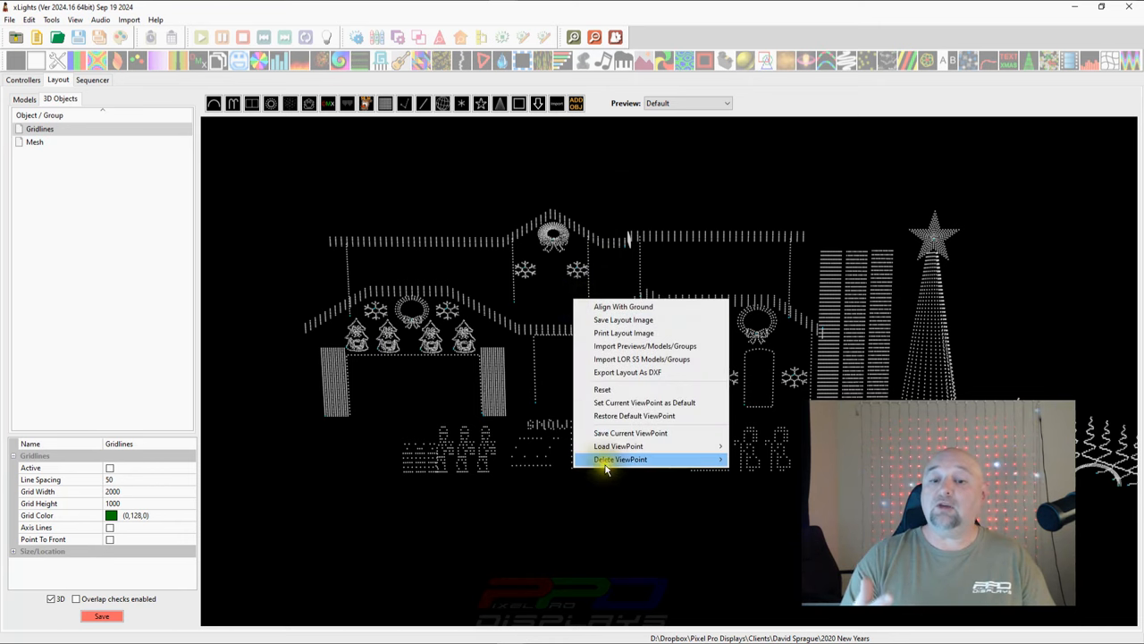
pyautogui.click(631, 433)
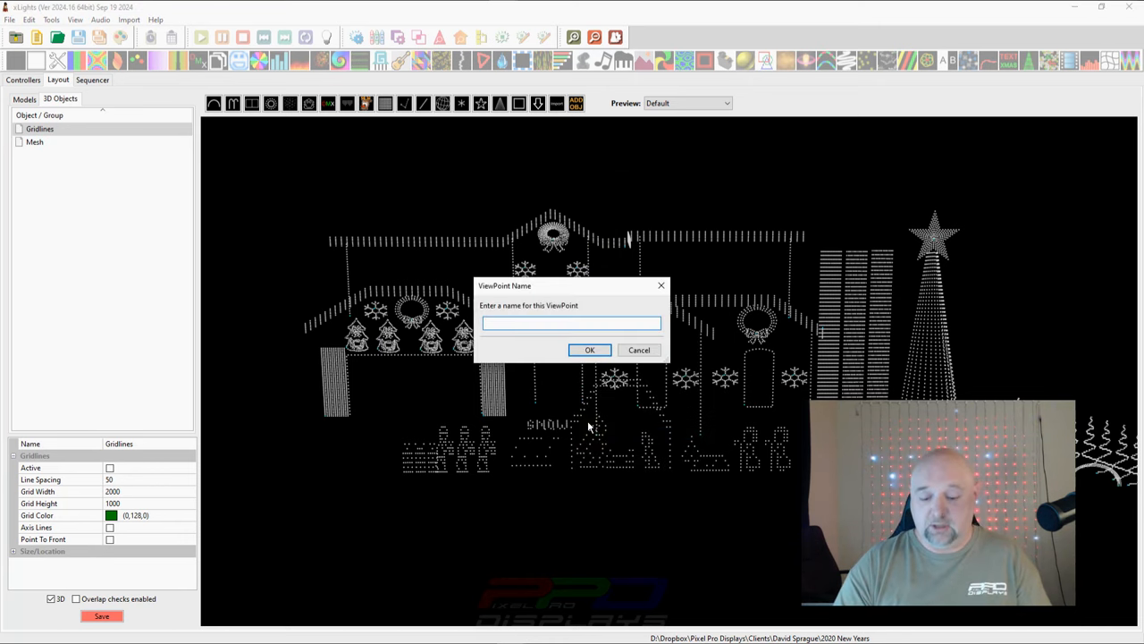
pyautogui.write('Center')
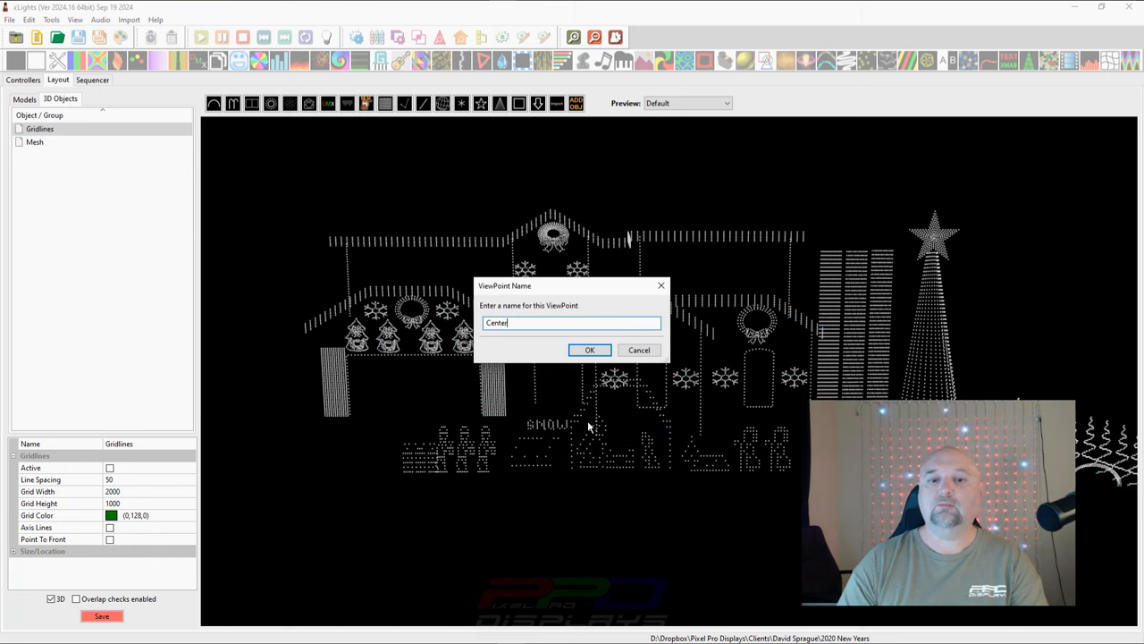
pyautogui.write('Point')
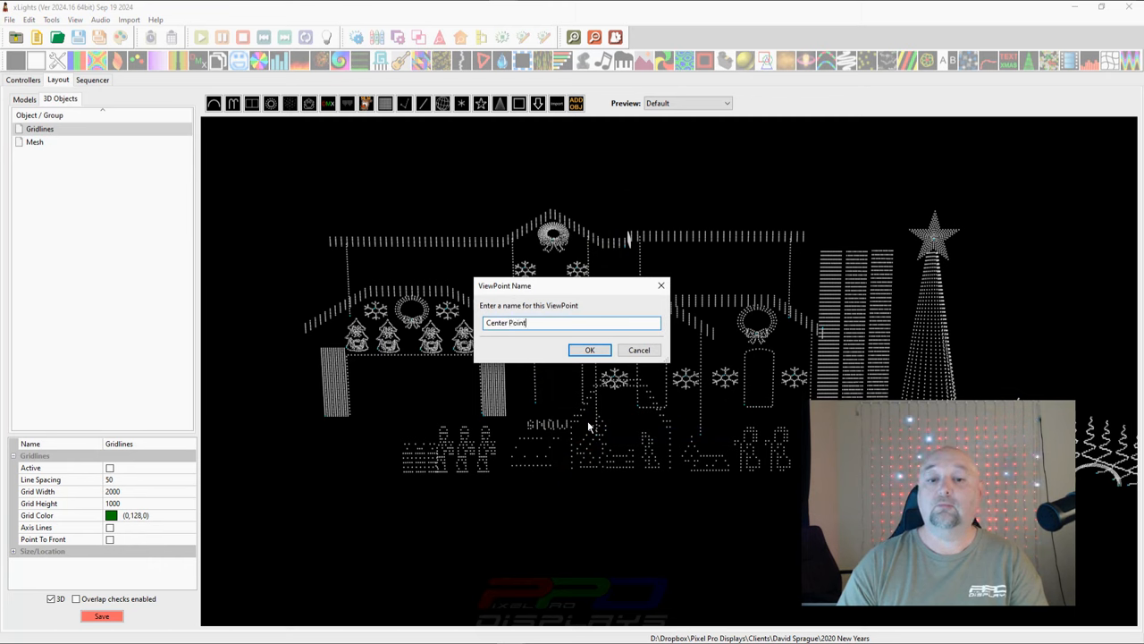
pyautogui.write('Center View')
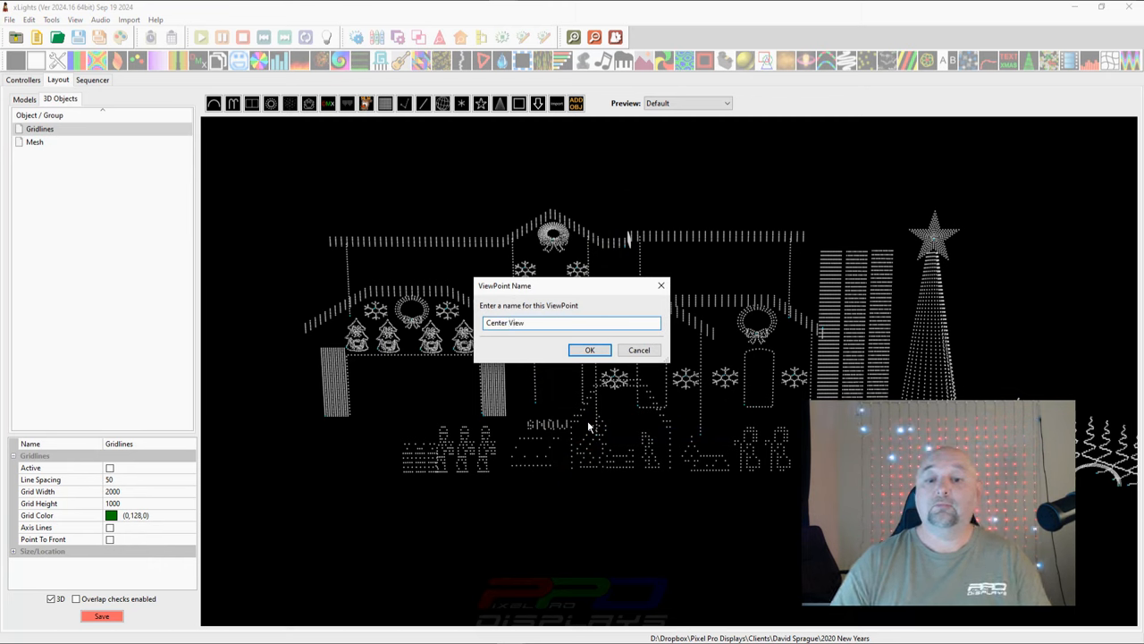
pyautogui.click(589, 349)
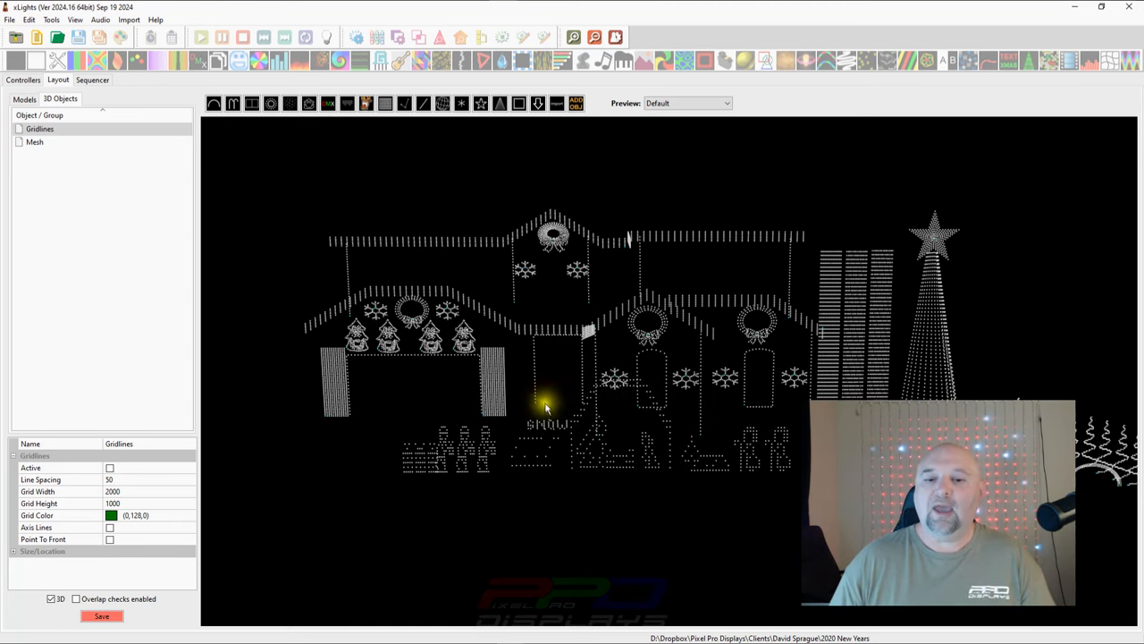
# - Orbit the preview to look down from above and save it as 'Overhead Front'
pyautogui.moveTo(545, 406); pyautogui.dragTo(559, 451)
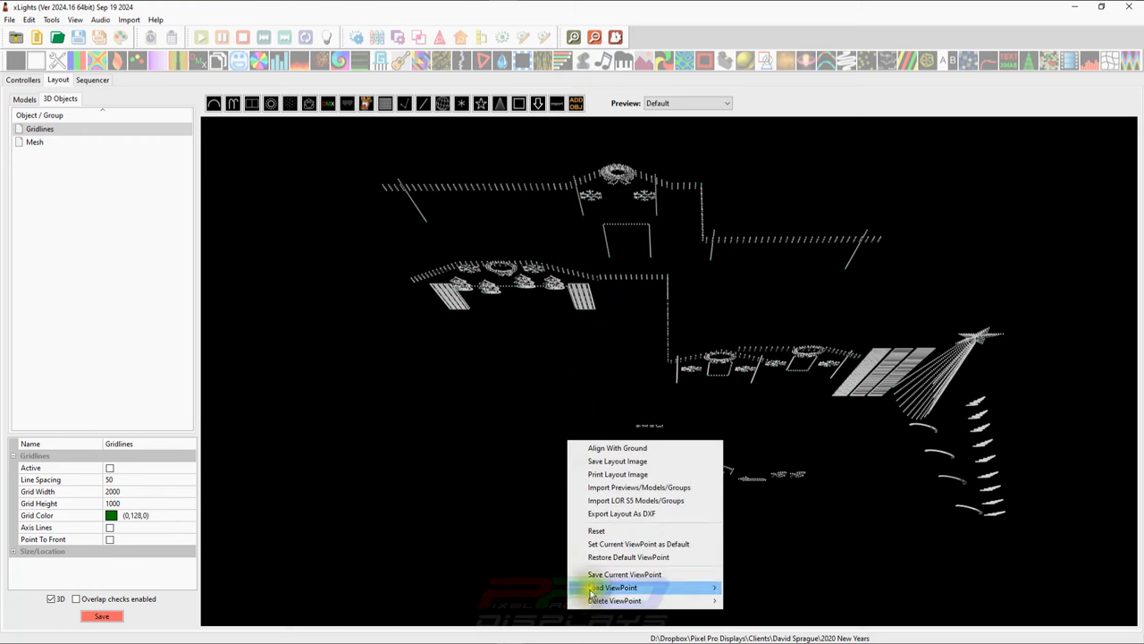
pyautogui.click(624, 573)
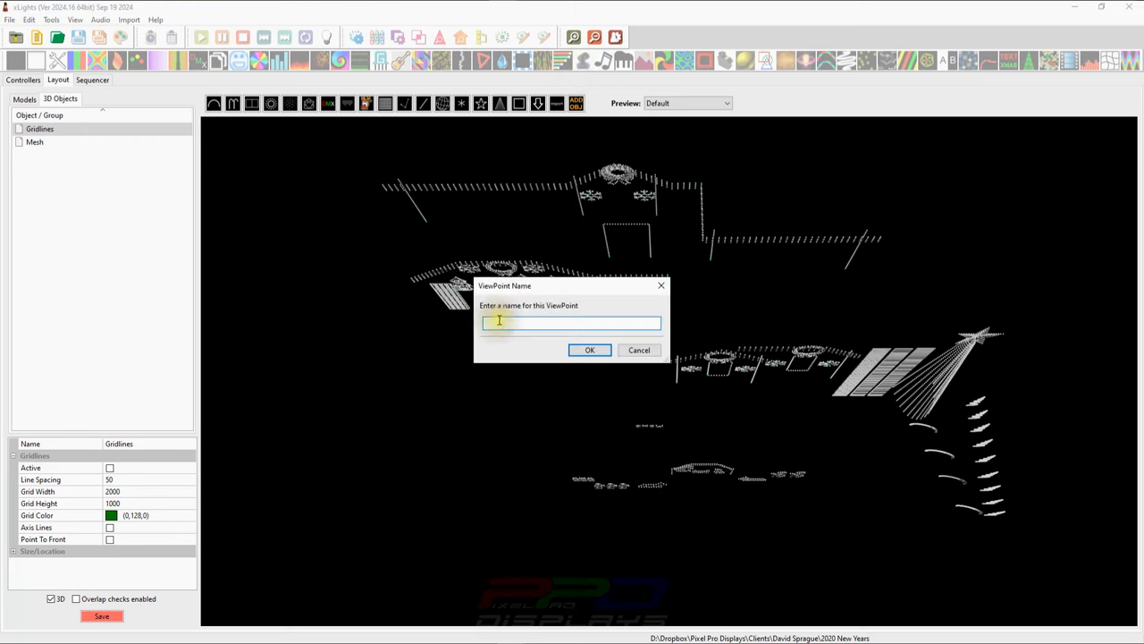
pyautogui.write('0')
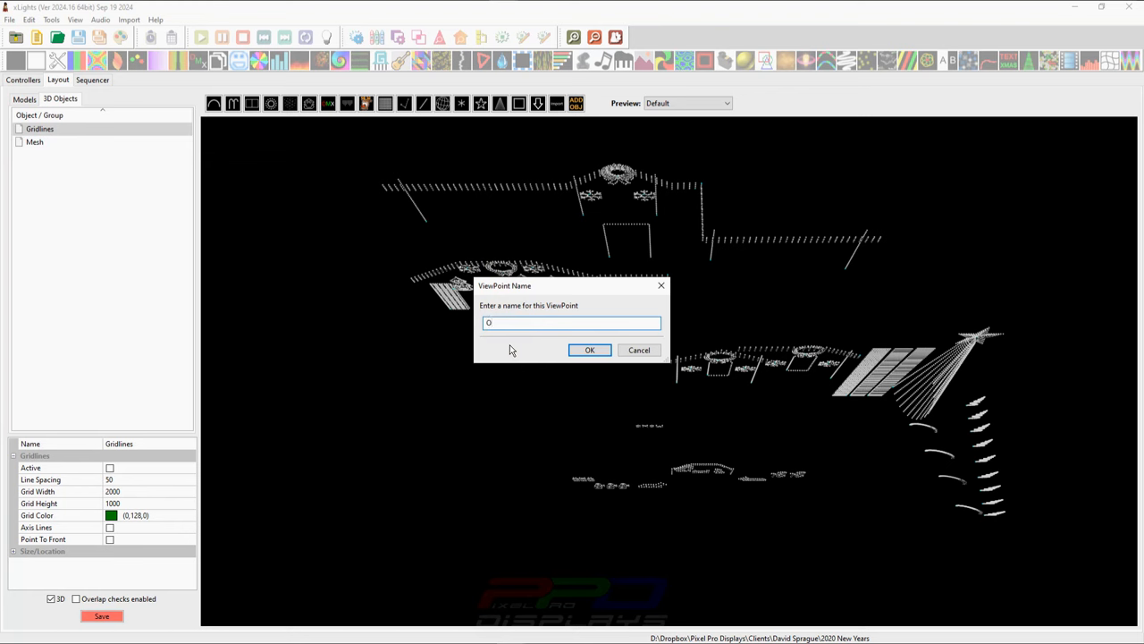
pyautogui.write('Overhead')
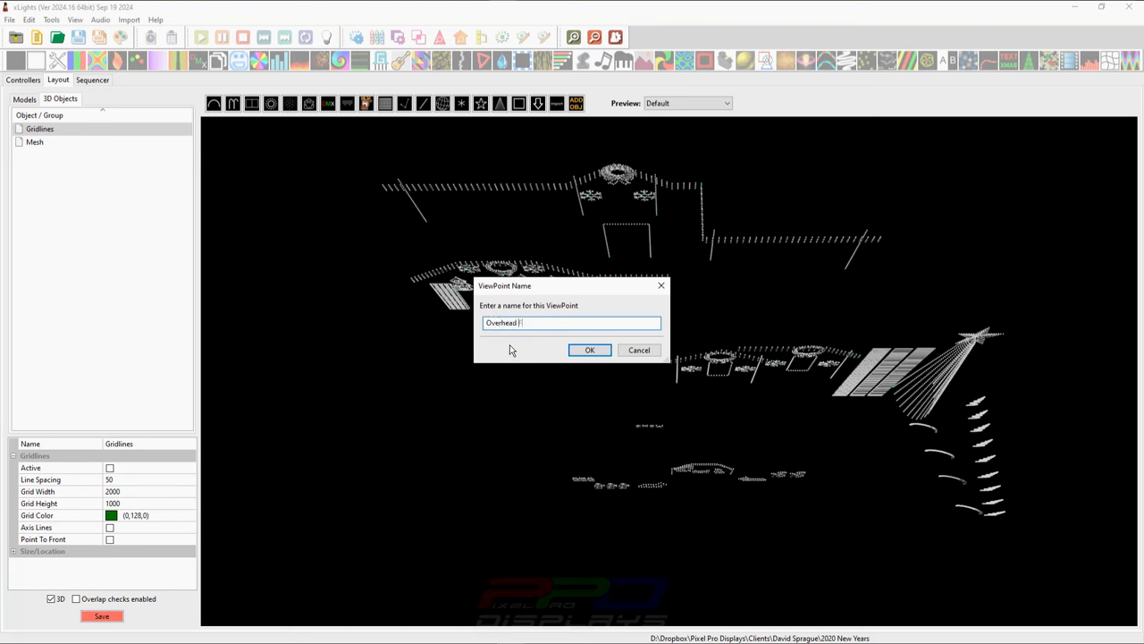
pyautogui.write('Front')
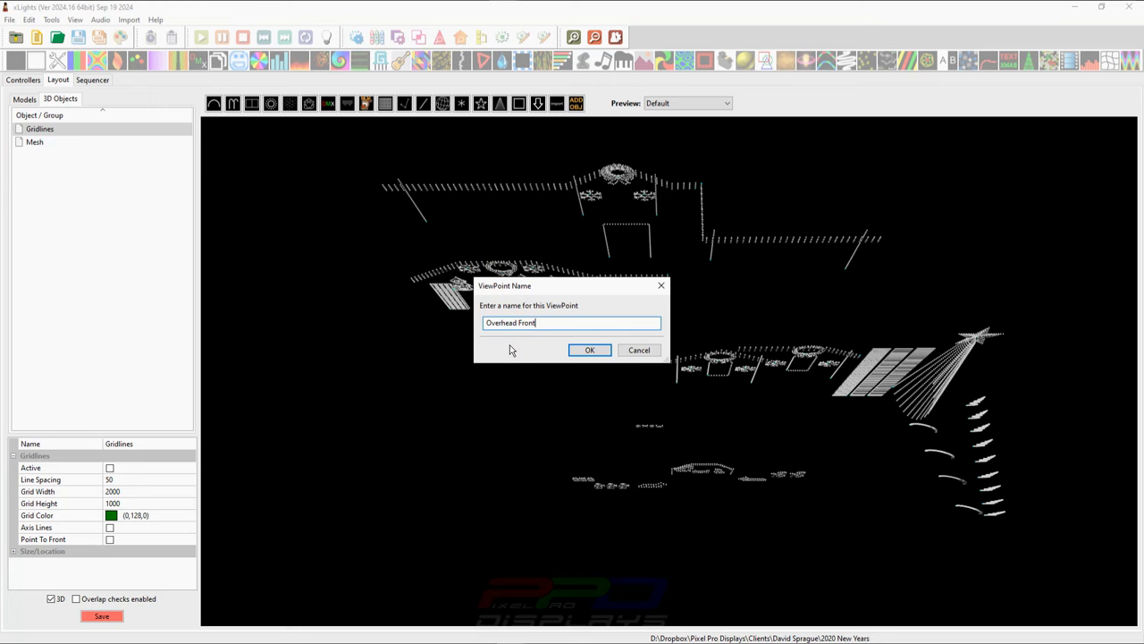
pyautogui.click(589, 350)
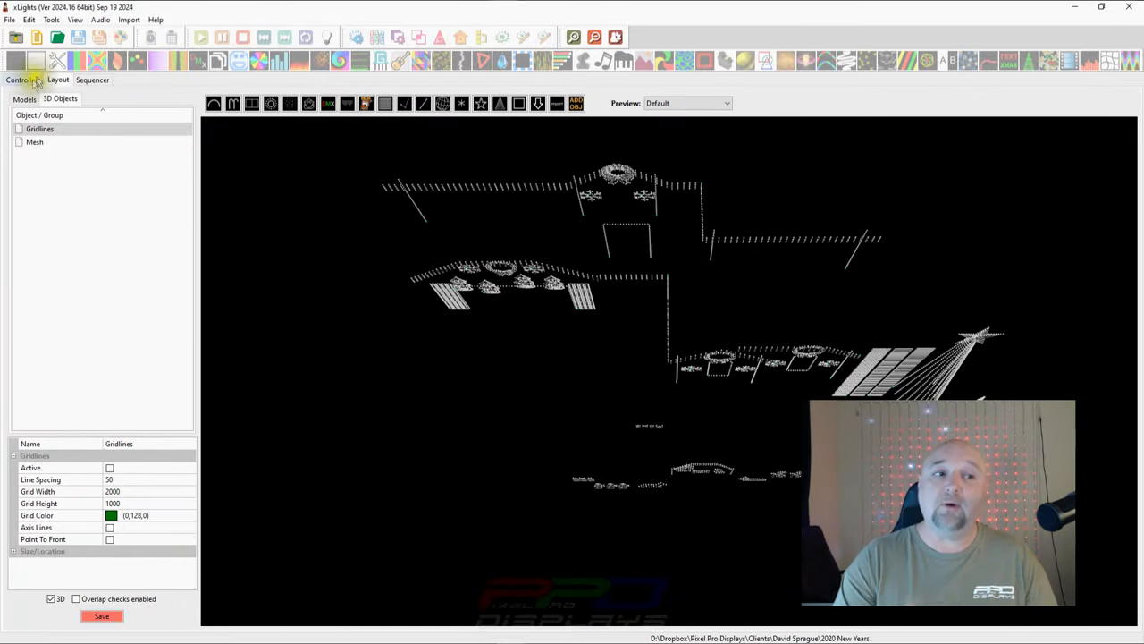
# - Switch to the Sequencer tab and load a saved sequence
pyautogui.click(92, 80)
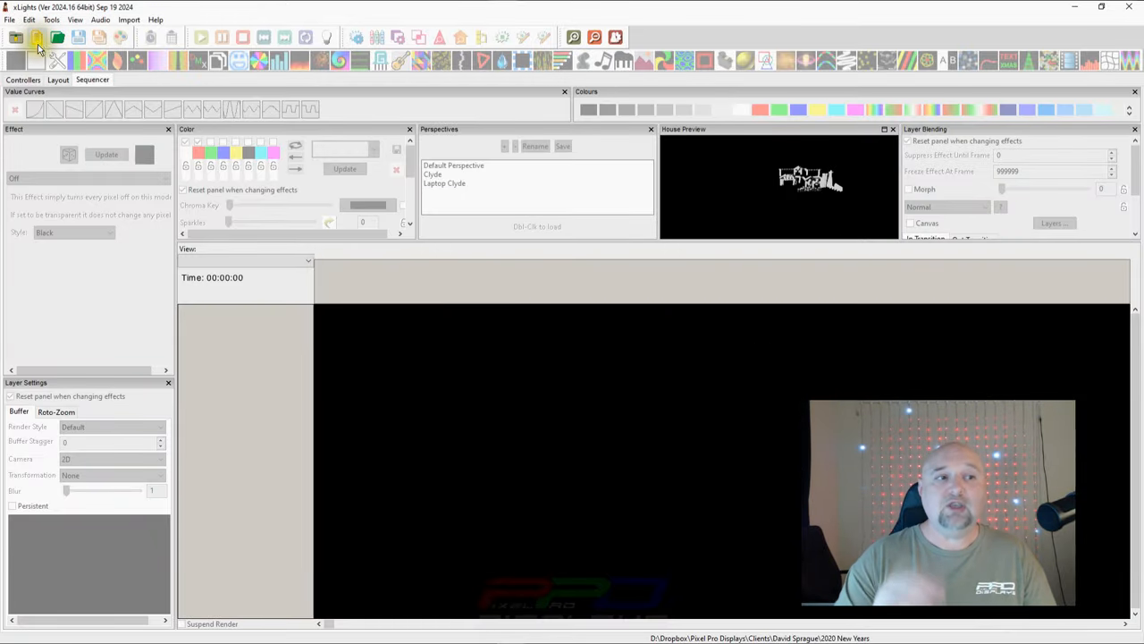
pyautogui.click(37, 36)
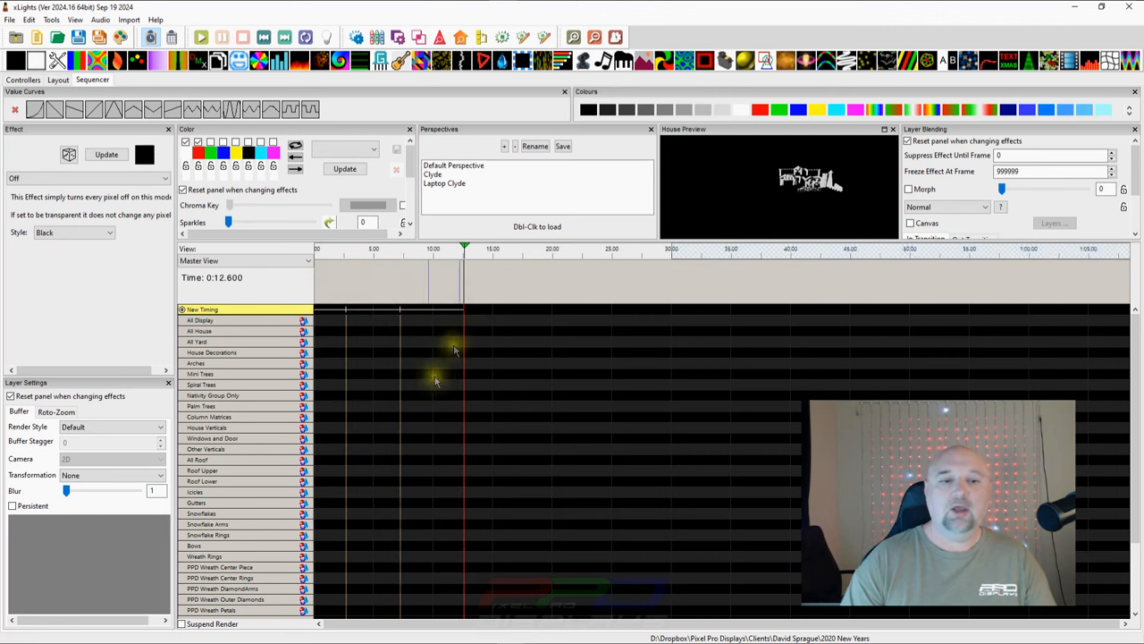
pyautogui.click(524, 250)
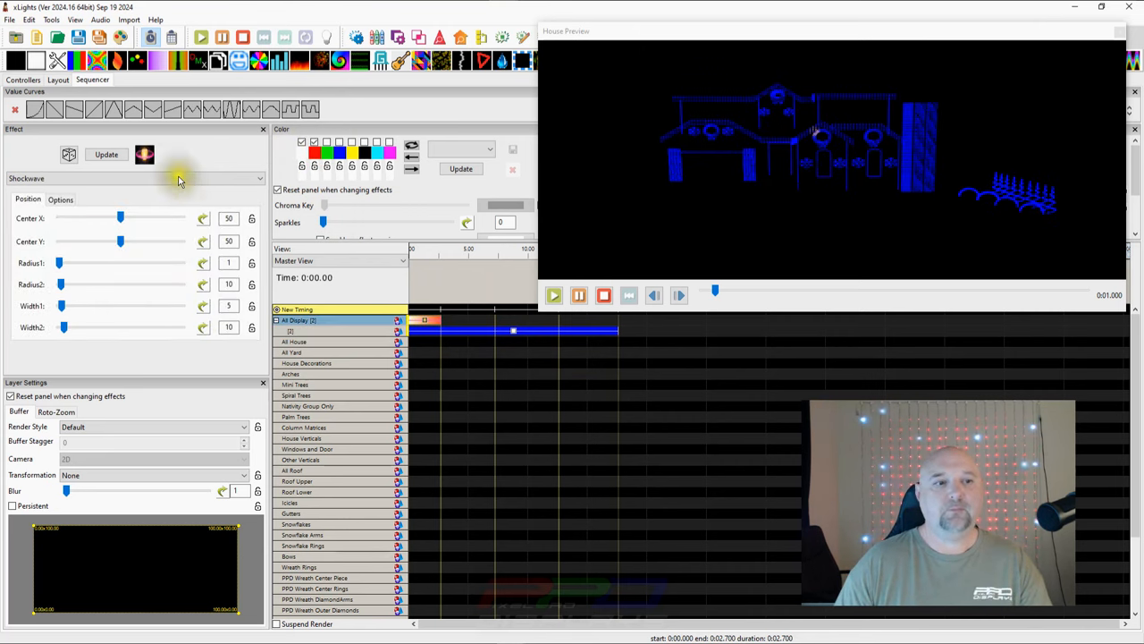
# - Set the Shockwave's Radius2 to 110 and open the Render Style dropdown
pyautogui.click(60, 199)
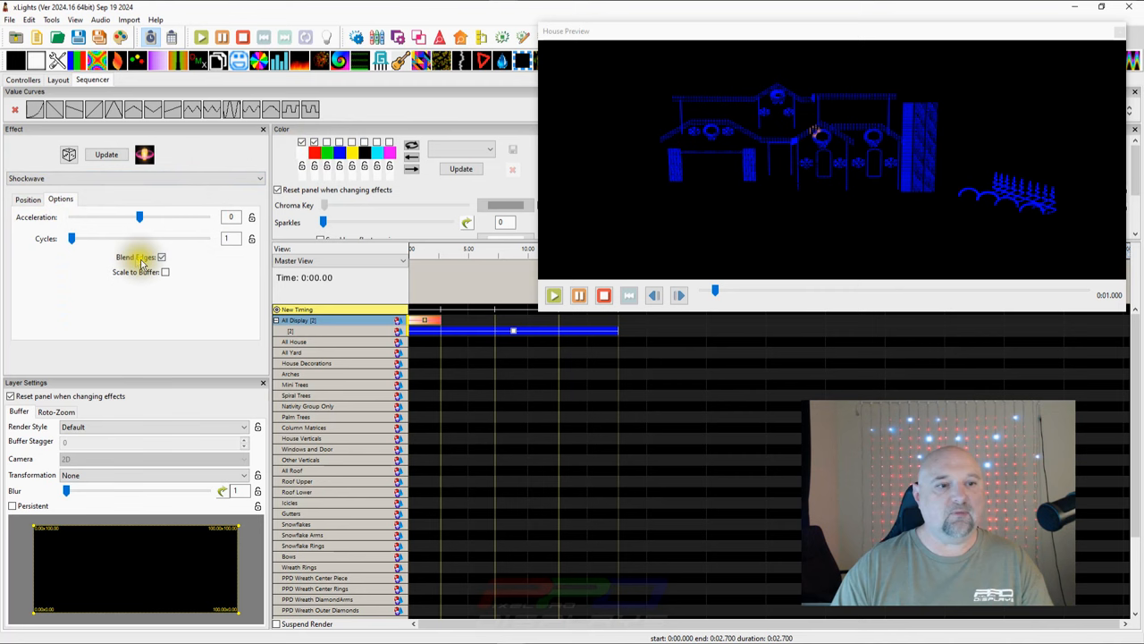
pyautogui.click(27, 198)
pyautogui.write('110')
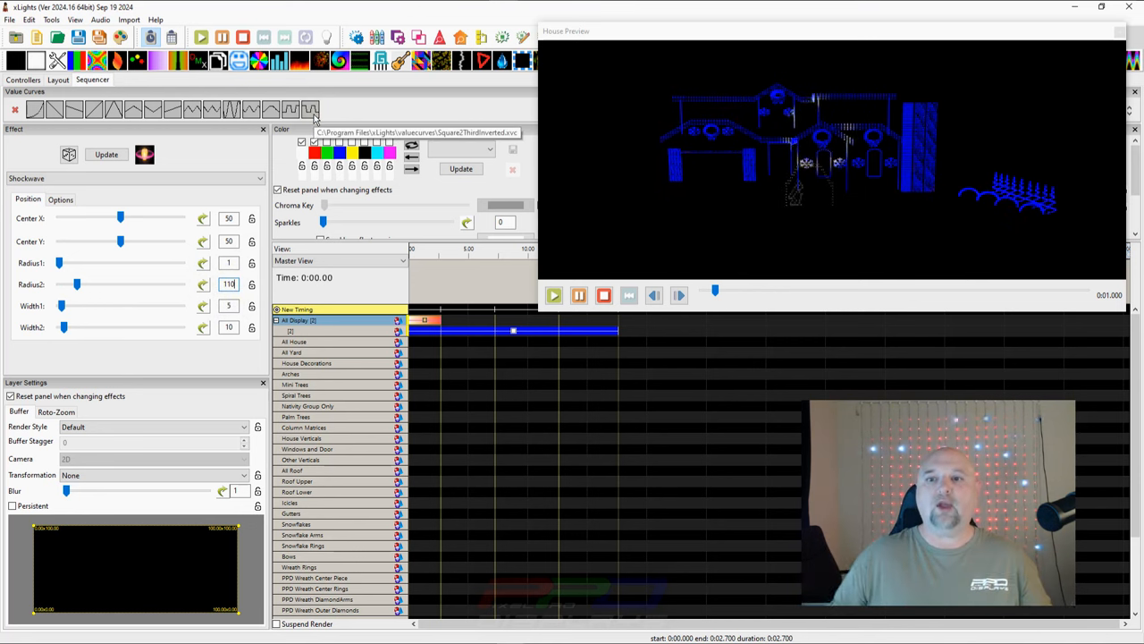
pyautogui.click(152, 427)
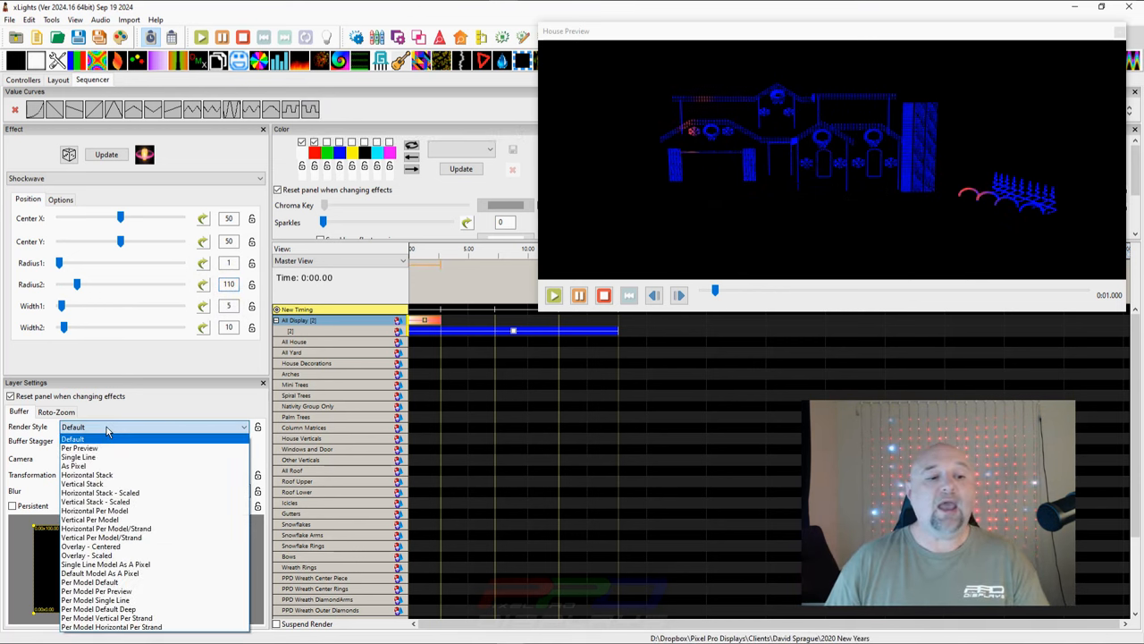
# - Set the first Shockwave's Layer Settings to Per Preview render style with the Front Left camera
pyautogui.click(80, 448)
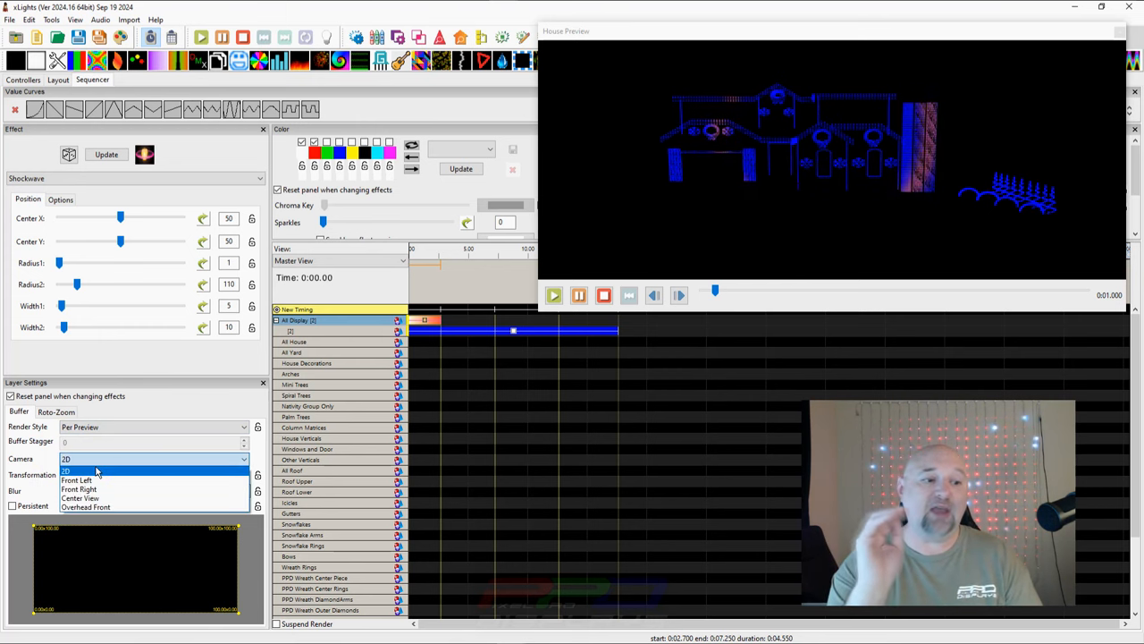
pyautogui.moveTo(89, 480)
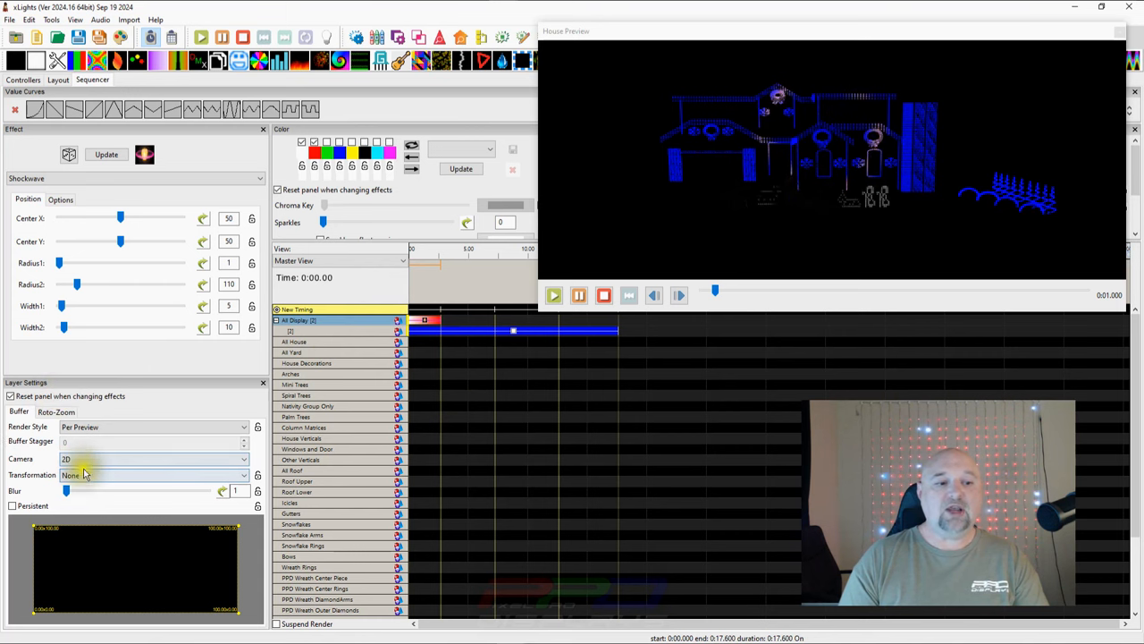
pyautogui.click(152, 459)
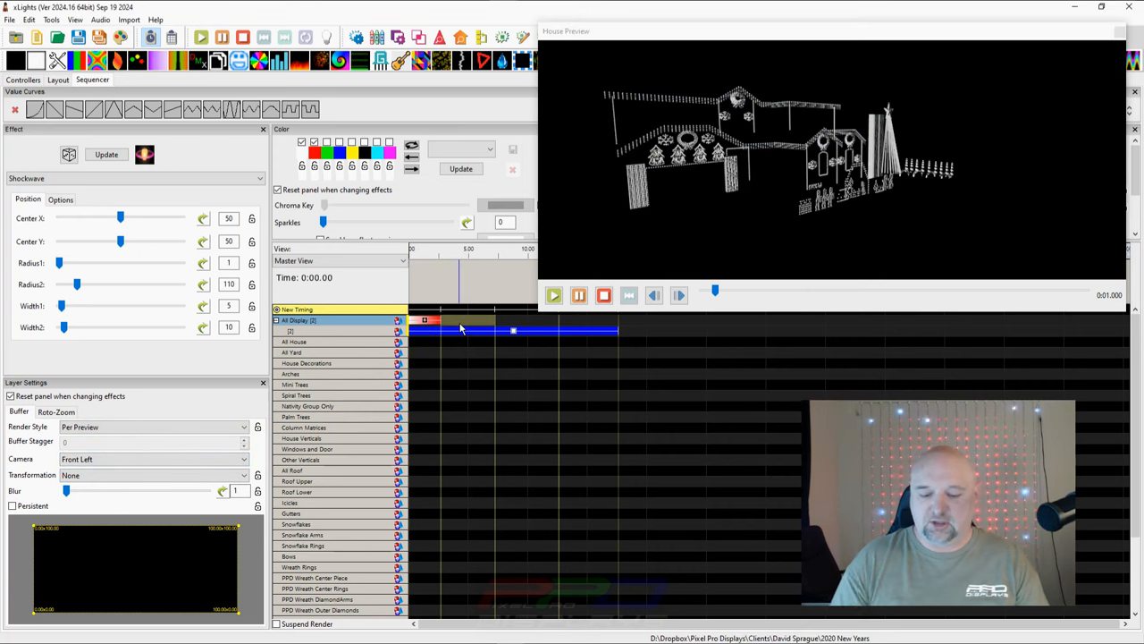
# - Set the following Shockwave effects' cameras to Front Right and Center View
pyautogui.click(456, 320)
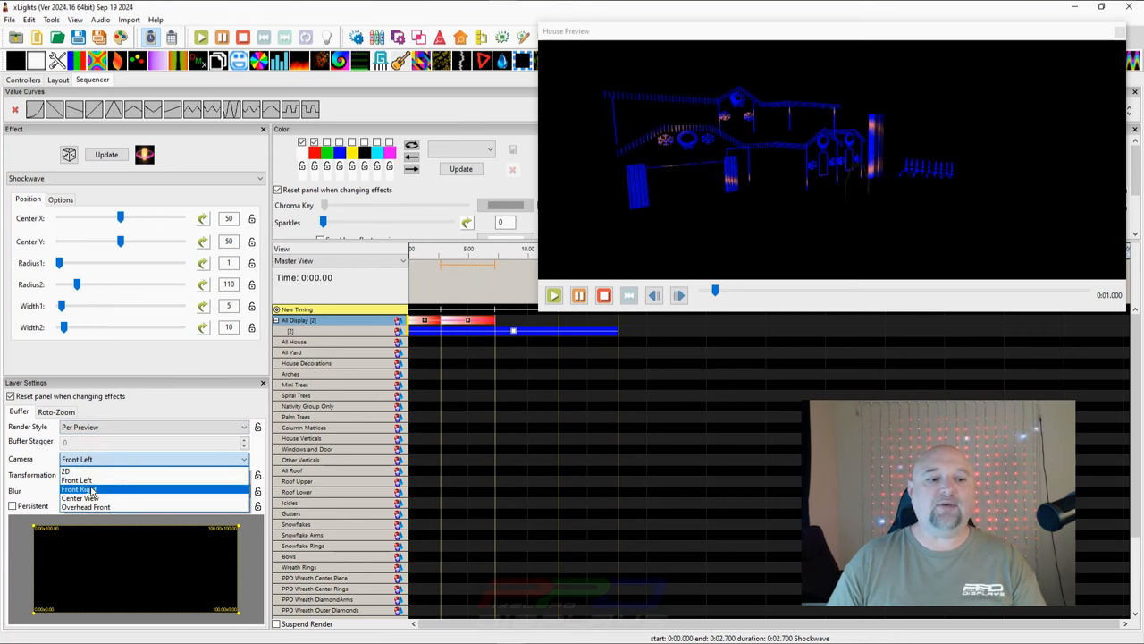
pyautogui.click(81, 489)
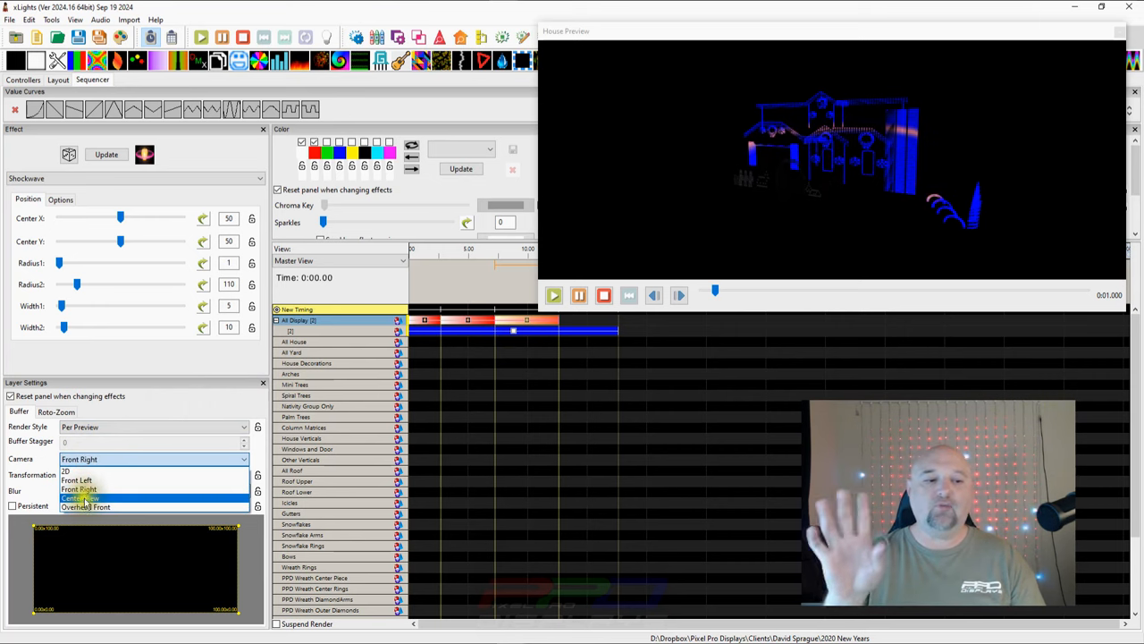
pyautogui.click(80, 498)
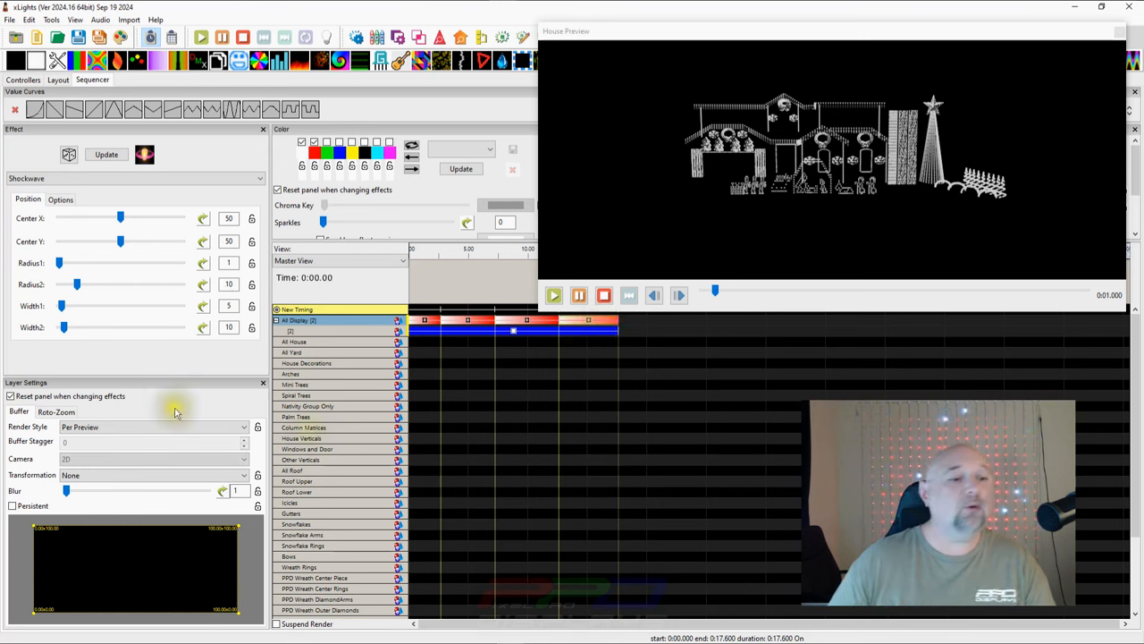
# - Set the fourth Shockwave's Camera to the Overhead Front viewpoint
pyautogui.click(152, 459)
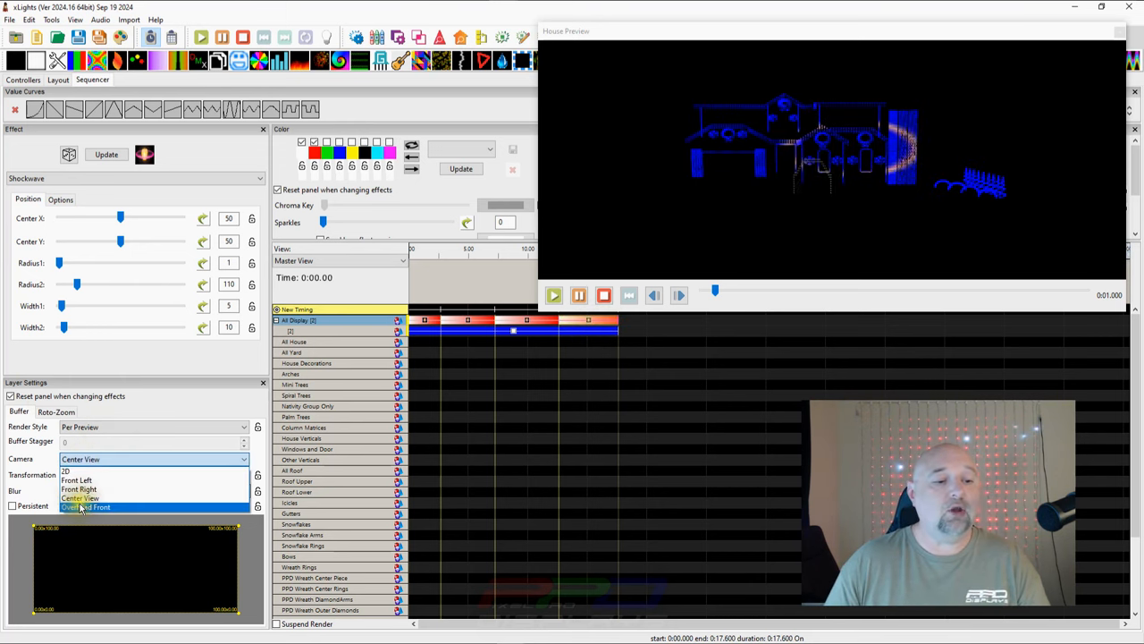
pyautogui.click(85, 507)
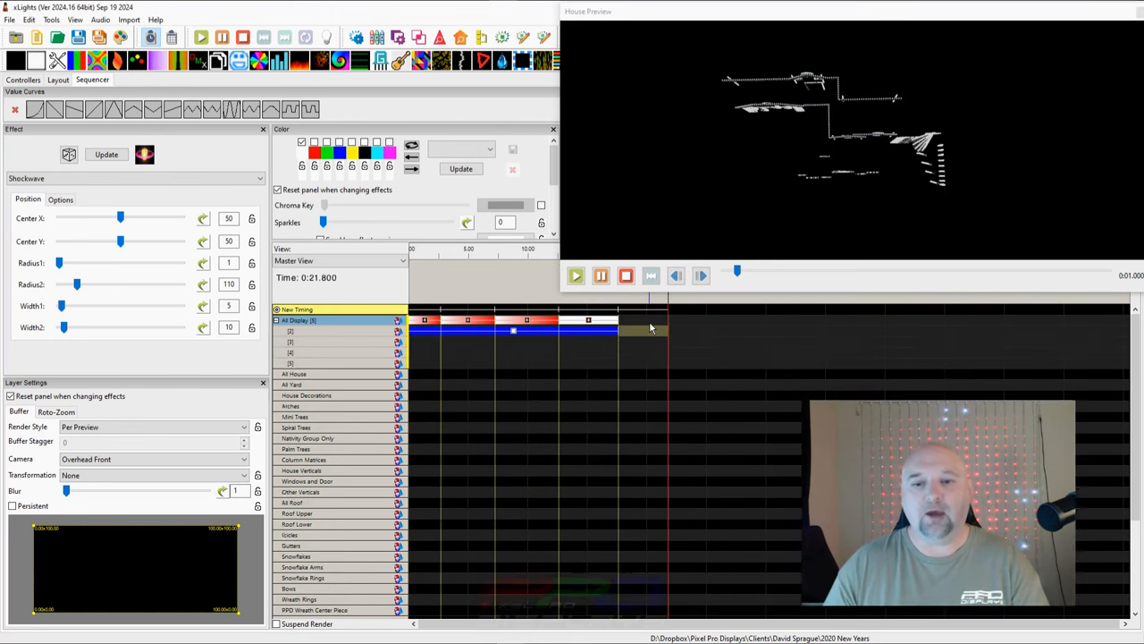
# - Add Shockwaves on All Display layers 2–5, colouring them yellow, green, red and white with their own cameras
pyautogui.click(608, 340)
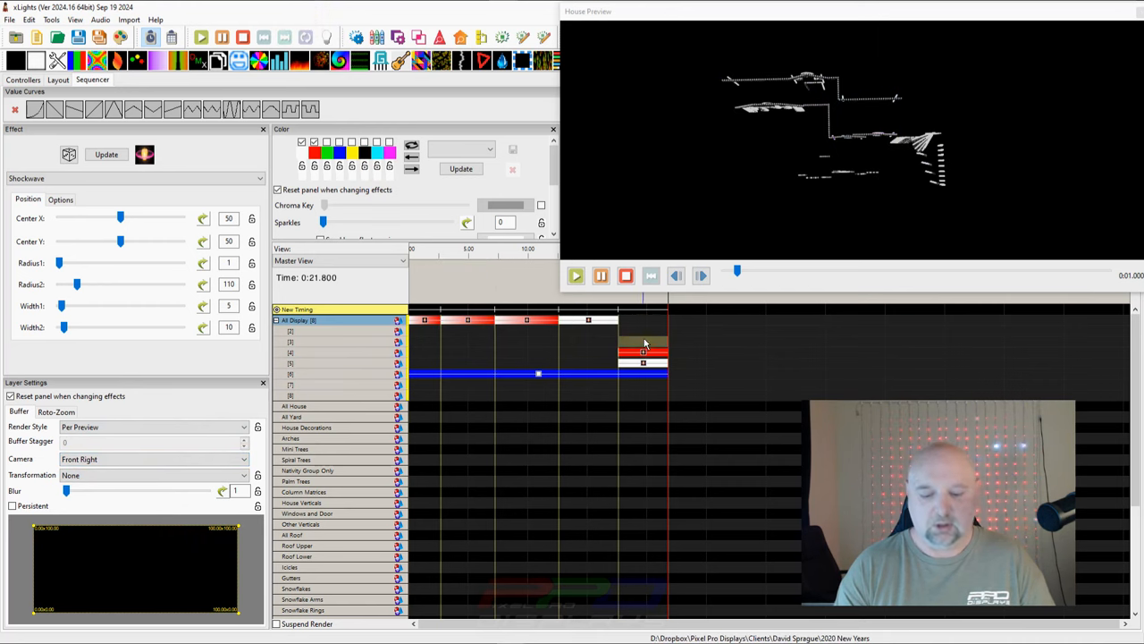
pyautogui.click(322, 341)
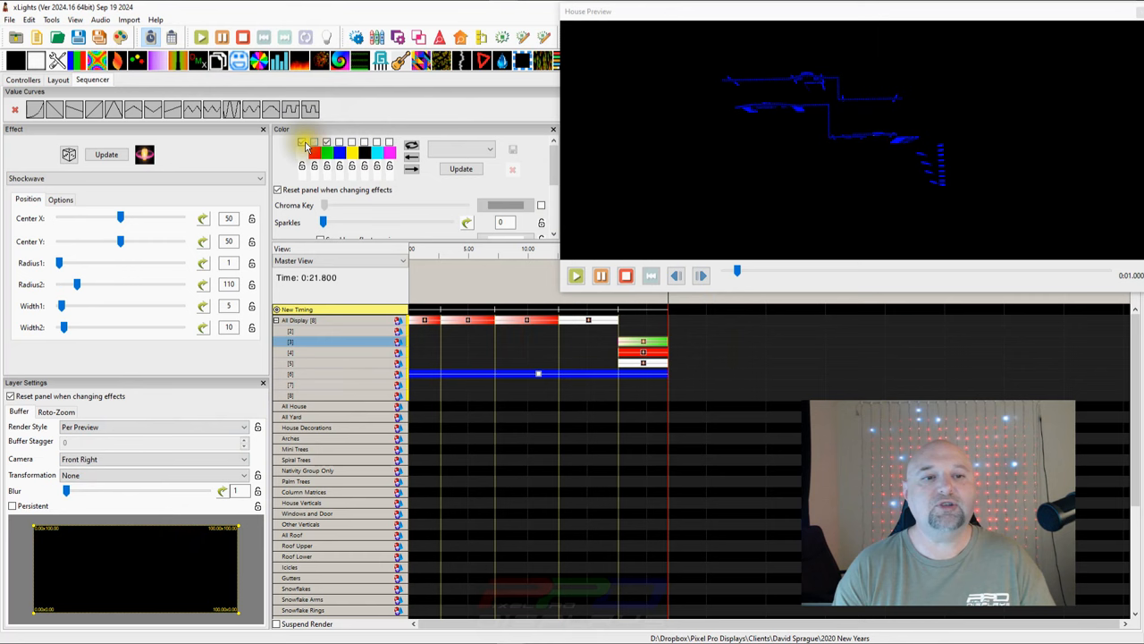
pyautogui.click(426, 320)
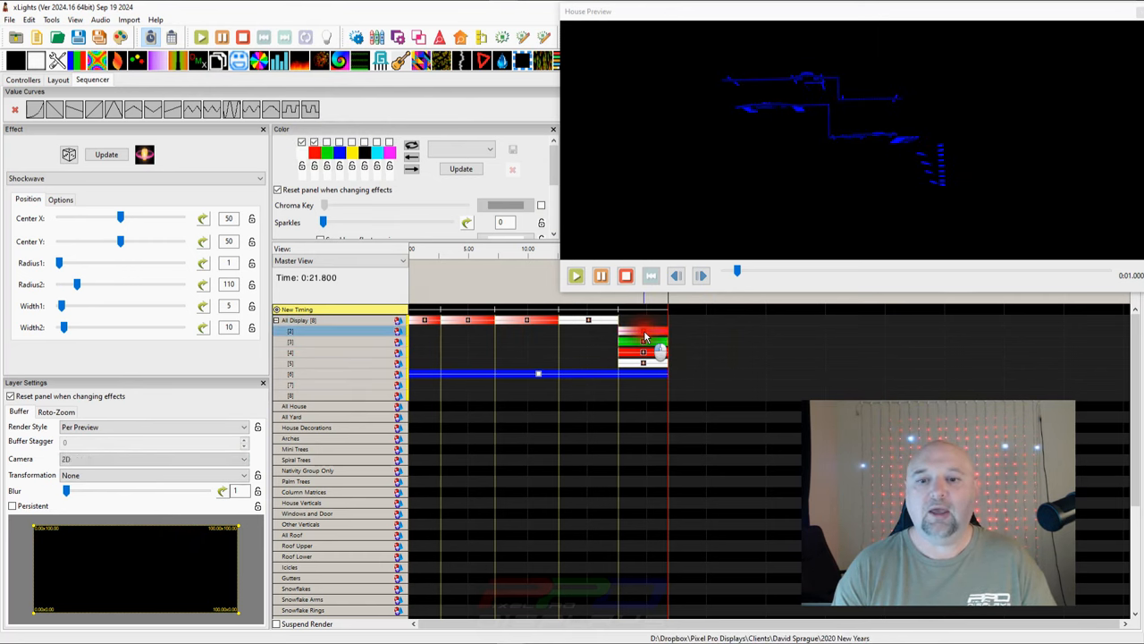
pyautogui.click(152, 459)
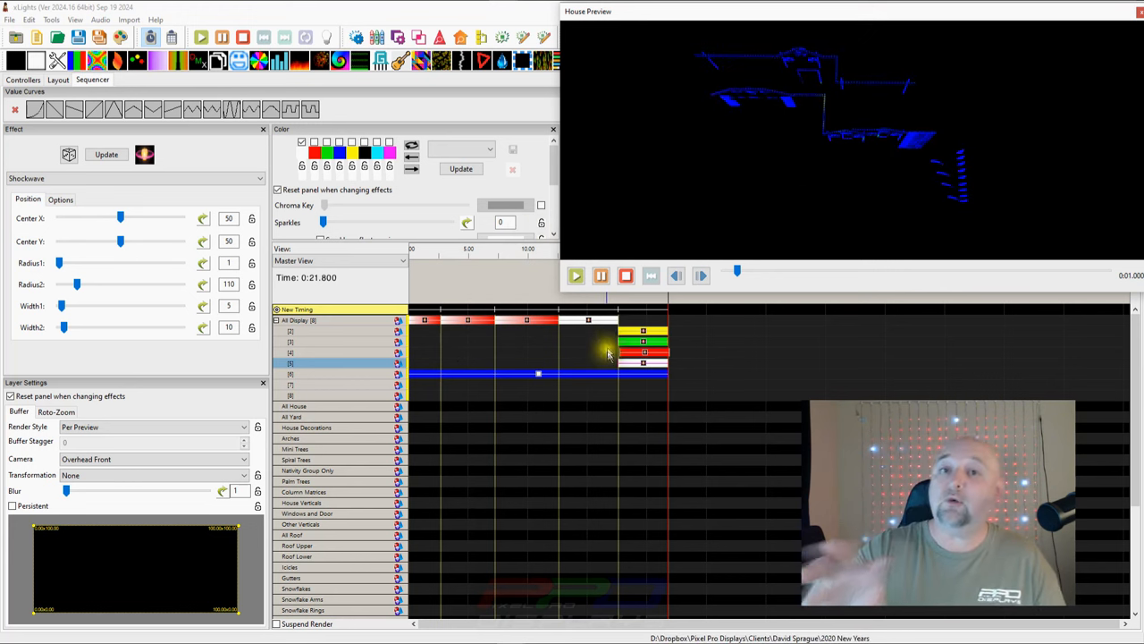
pyautogui.click(642, 335)
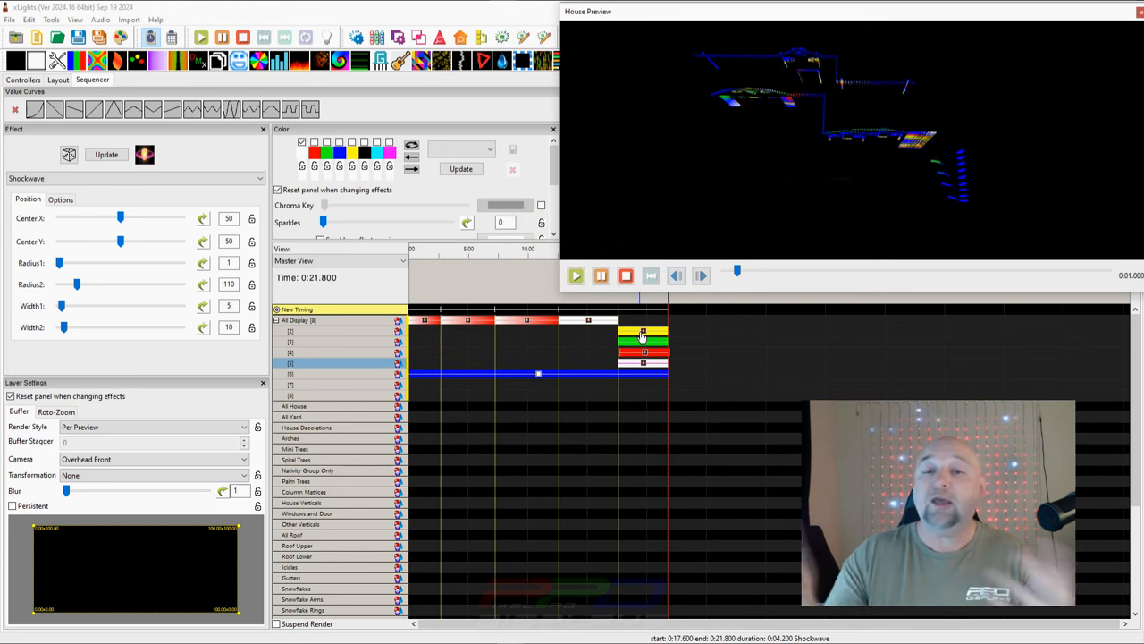